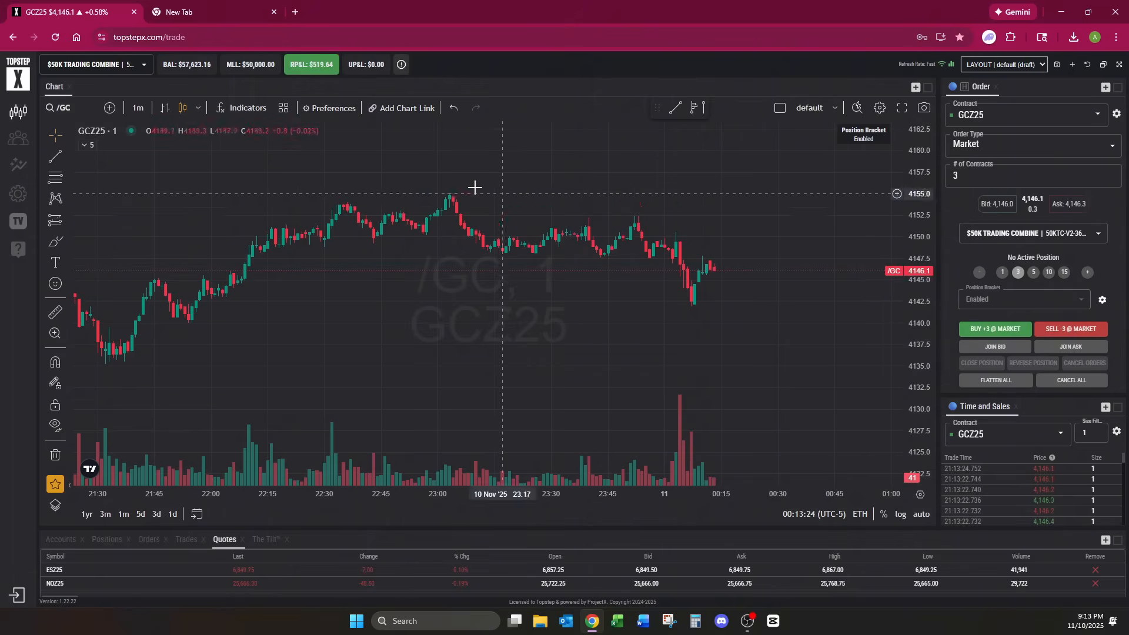
pyautogui.moveTo(448, 210)
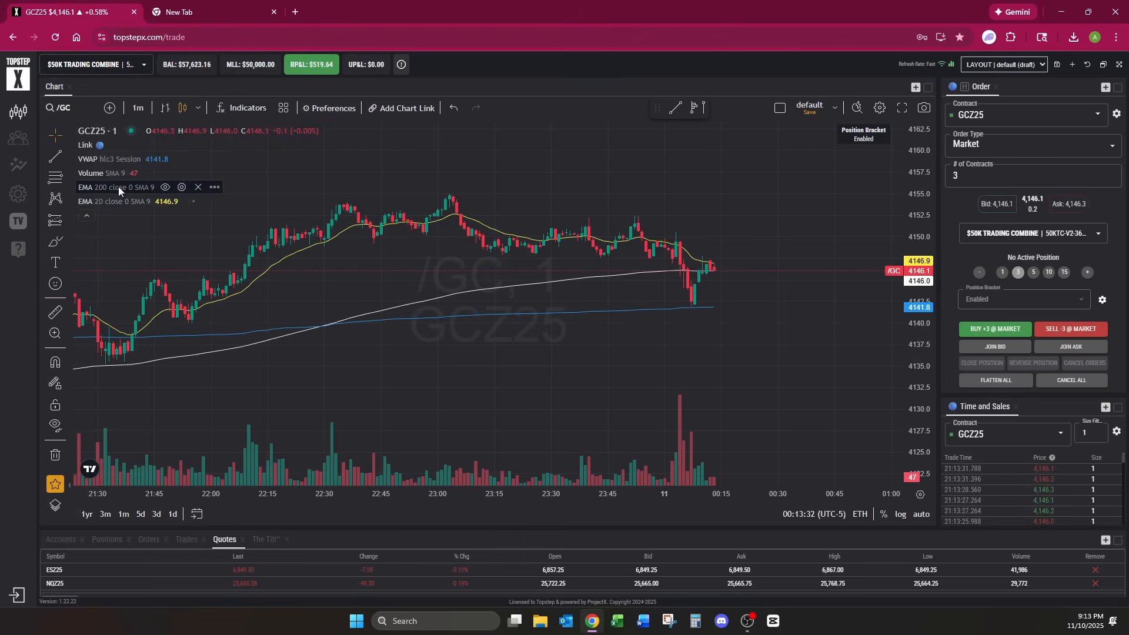
pyautogui.moveTo(376, 222)
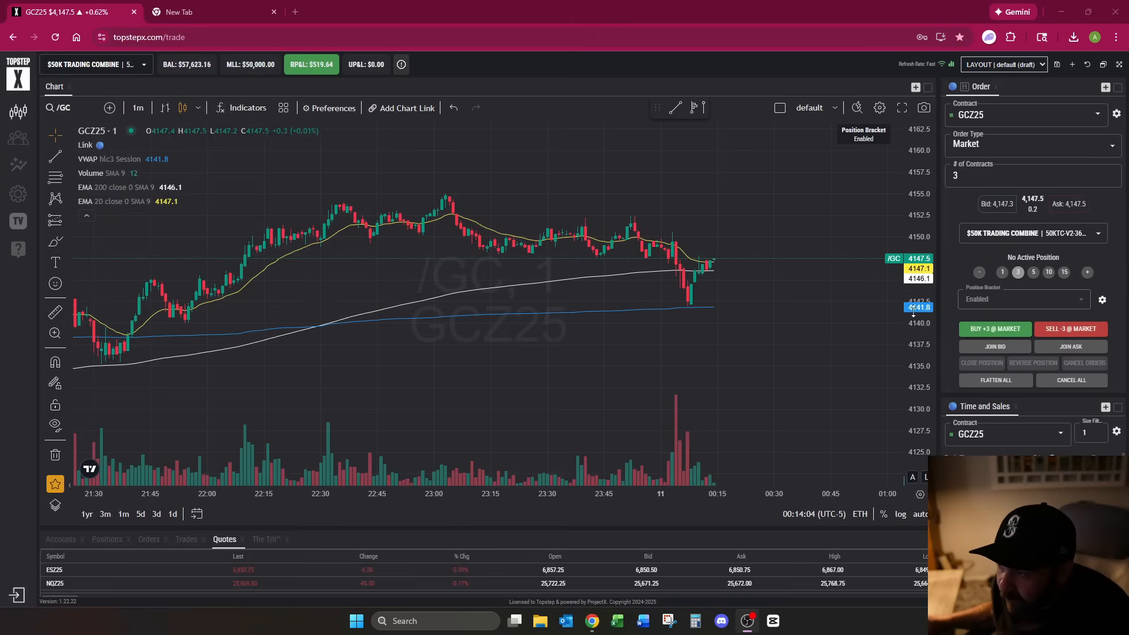
pyautogui.moveTo(591, 313)
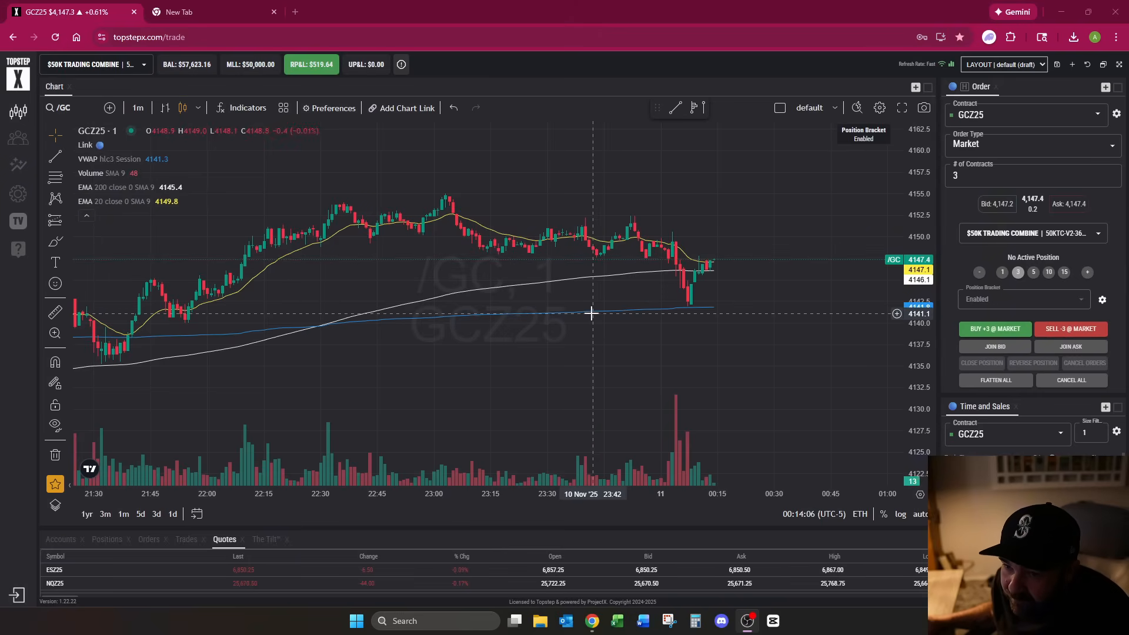
pyautogui.moveTo(721, 349)
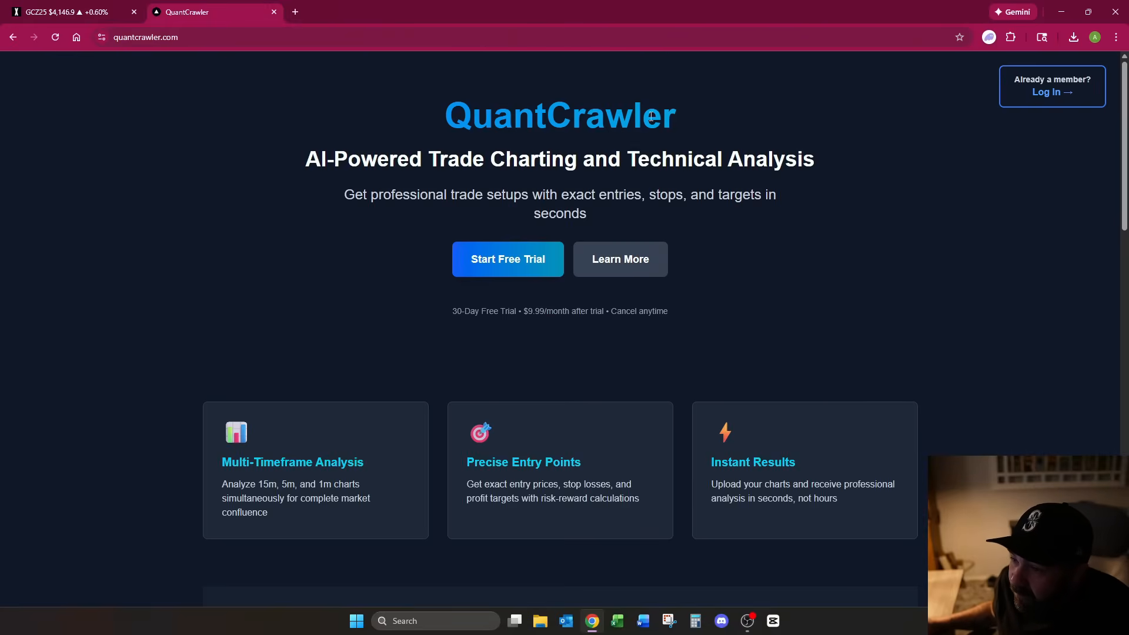
pyautogui.moveTo(493, 322)
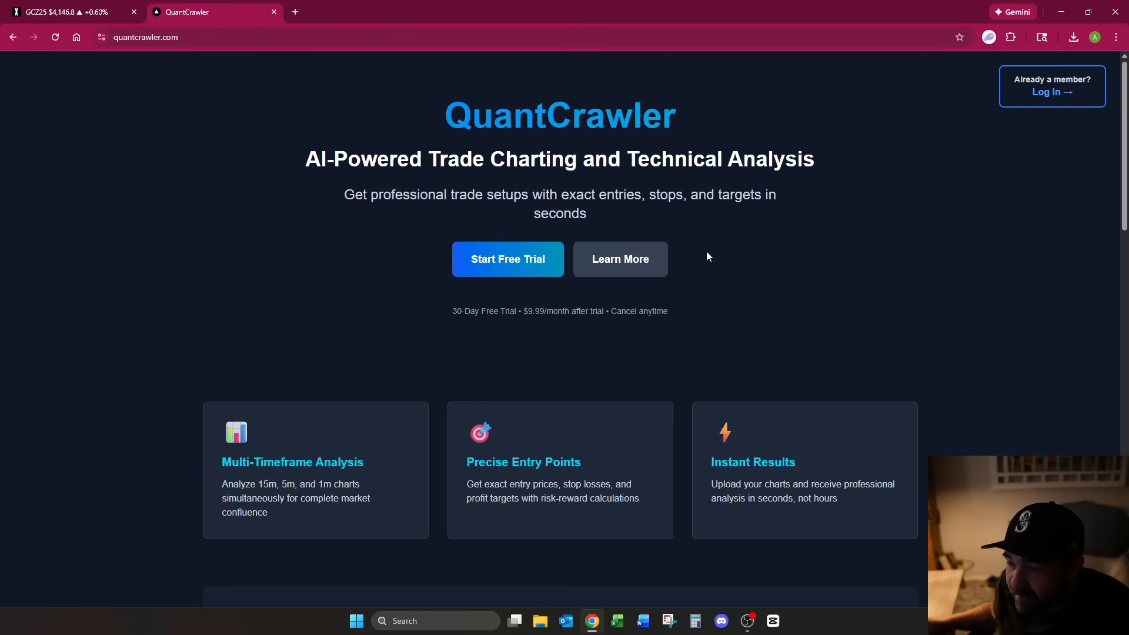
pyautogui.moveTo(695, 303)
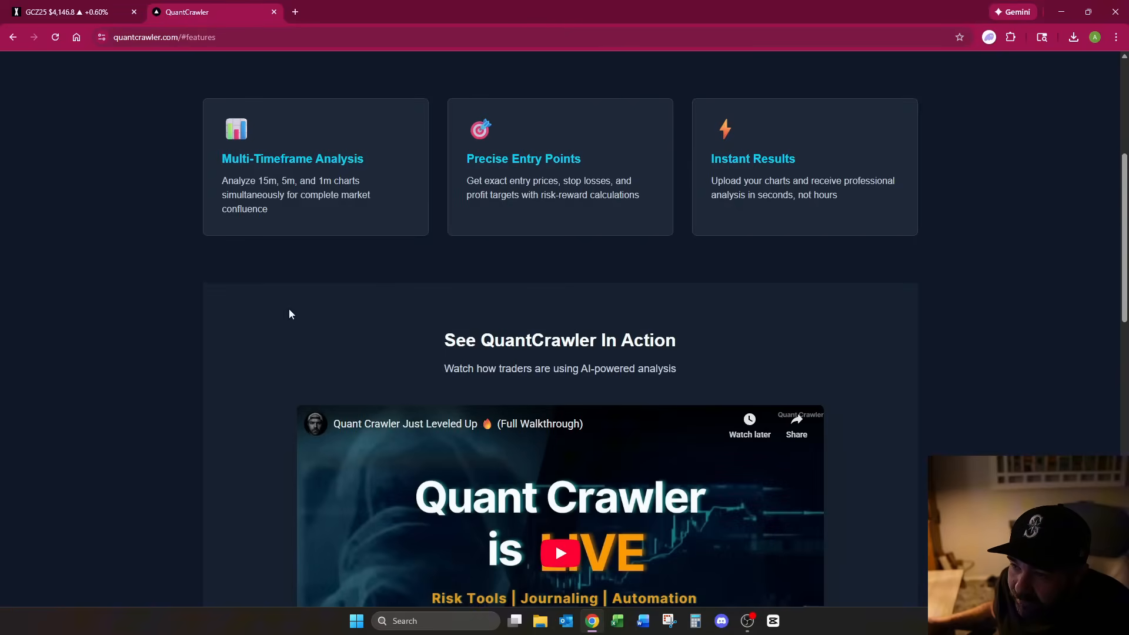
# Log in to the member dashboard and agree to the trading disclaimer
pyautogui.scroll(3)
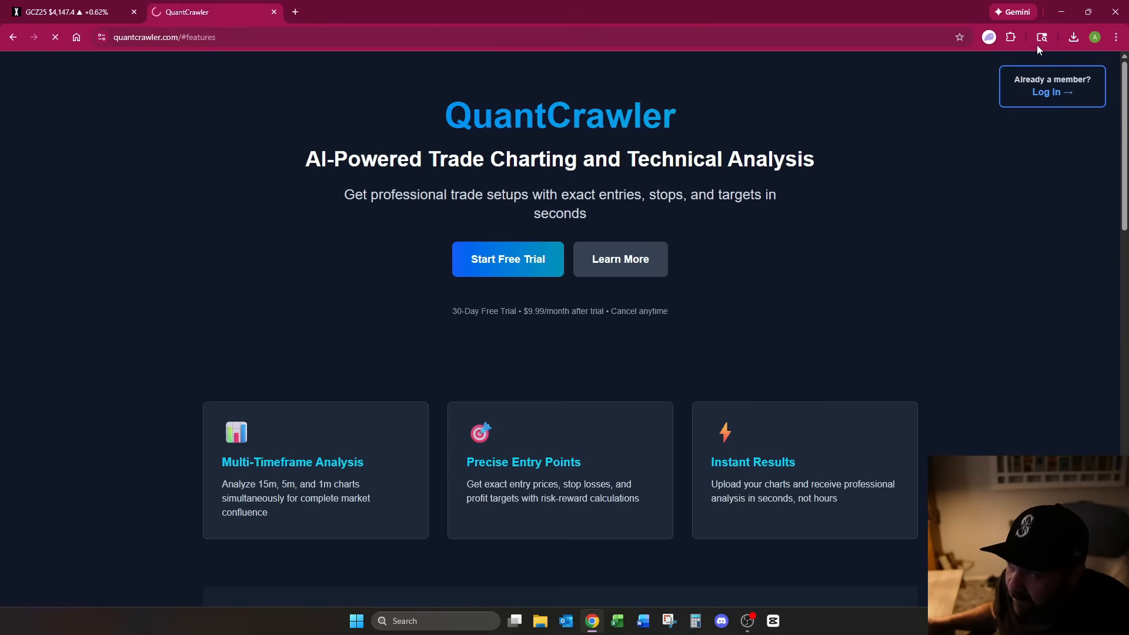
pyautogui.click(1050, 91)
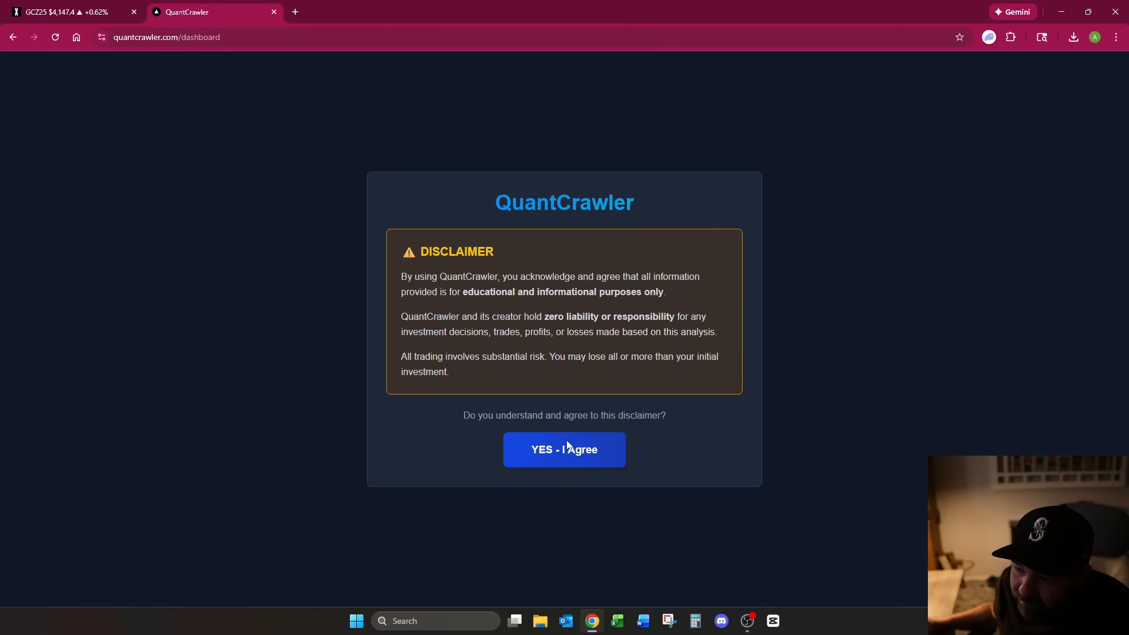
pyautogui.click(564, 450)
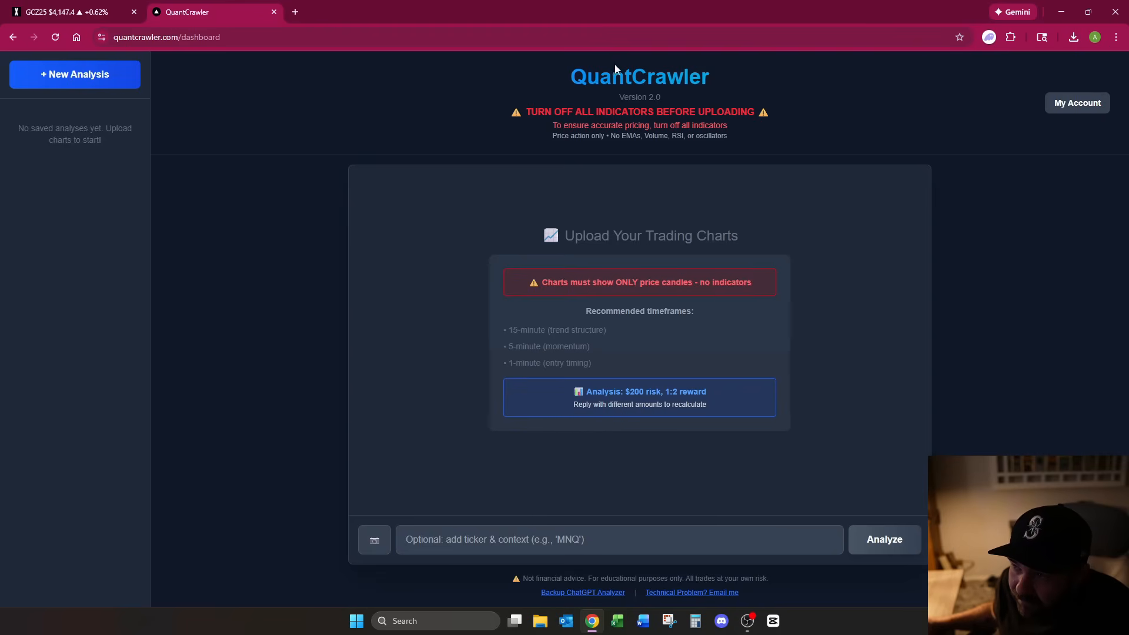
# Return to the TopstepX gold chart after checking the QuantCrawler upload page
pyautogui.click(65, 12)
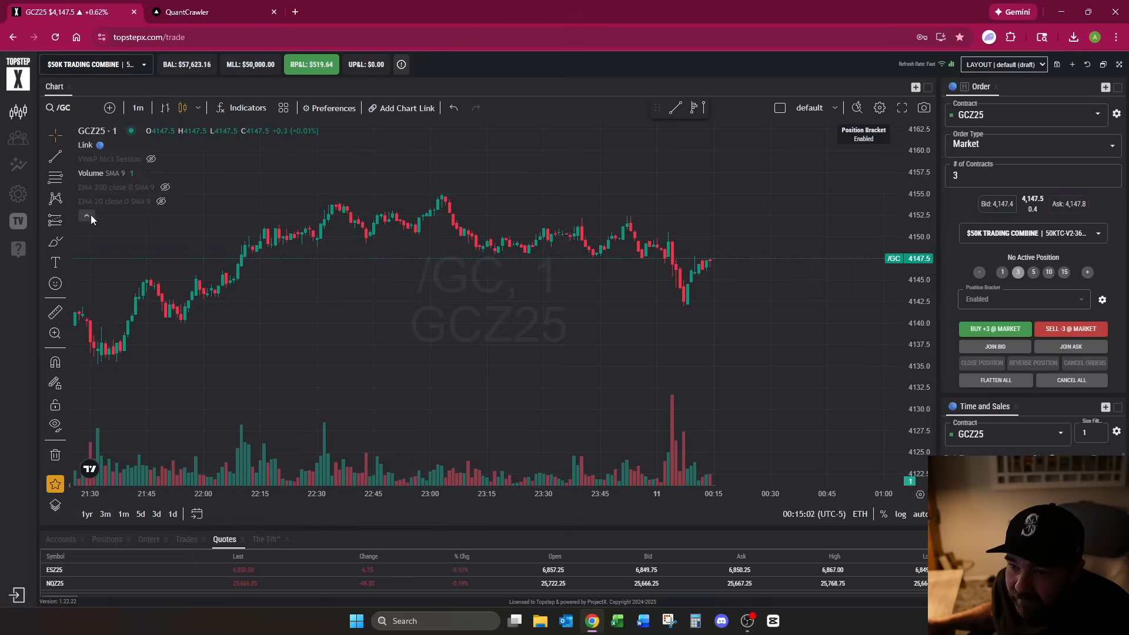
pyautogui.moveTo(679, 363)
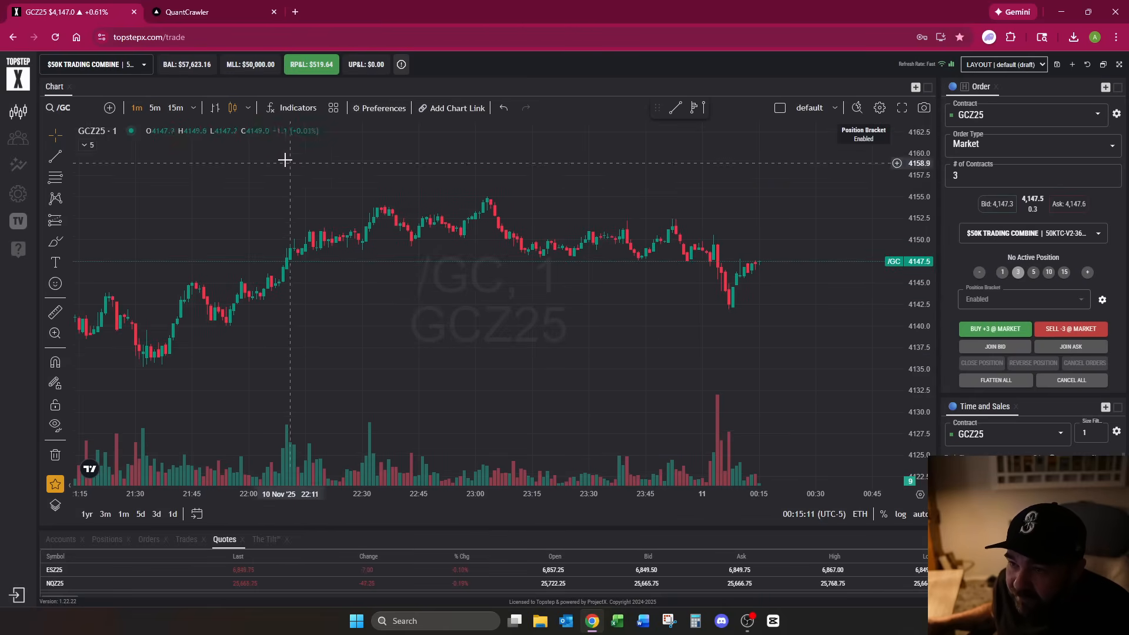
pyautogui.click(209, 12)
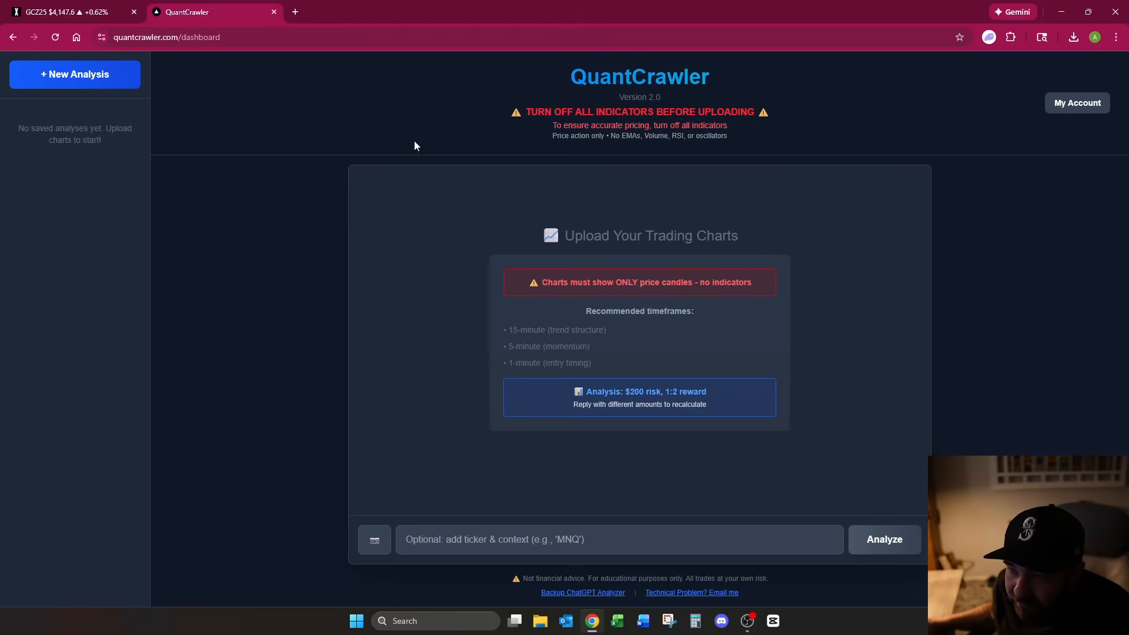
pyautogui.click(65, 12)
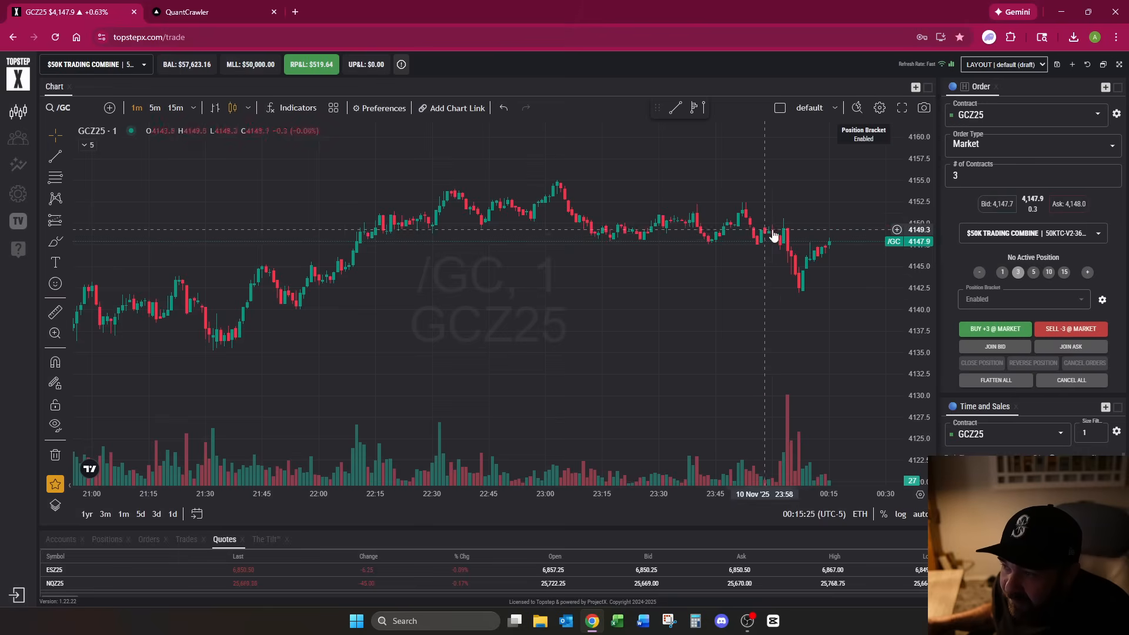
pyautogui.moveTo(601, 233)
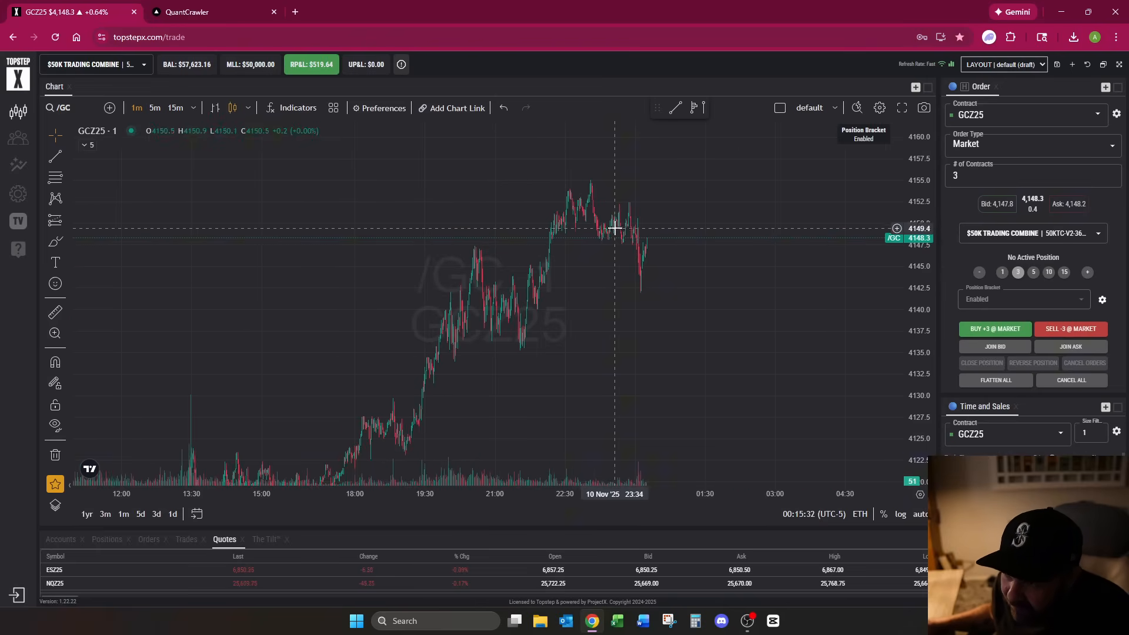
pyautogui.moveTo(835, 352)
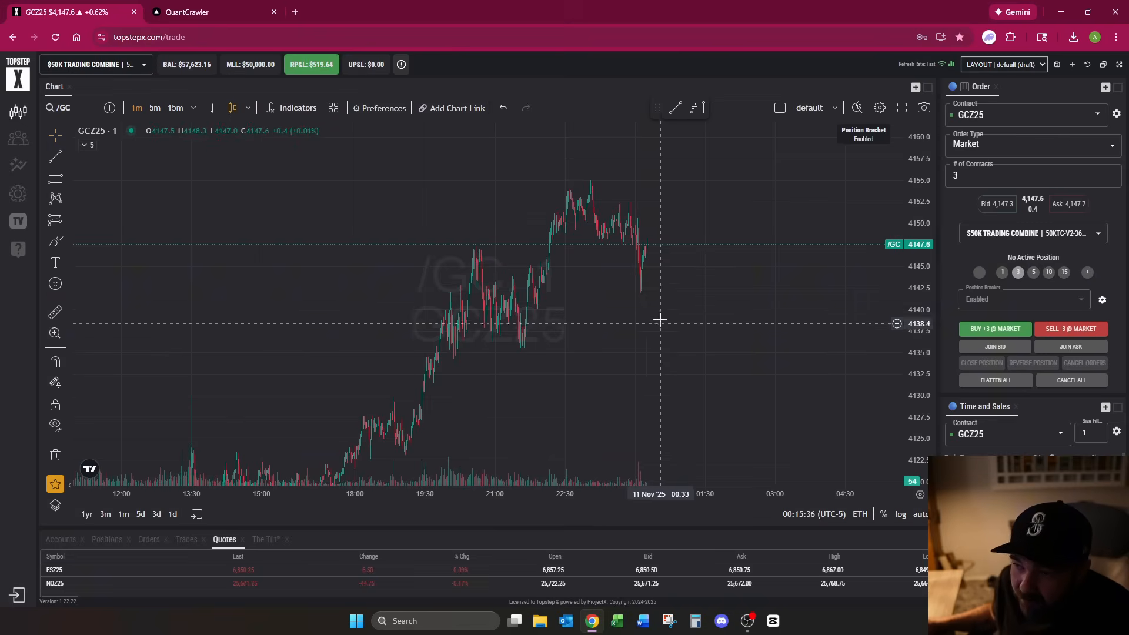
pyautogui.moveTo(432, 341)
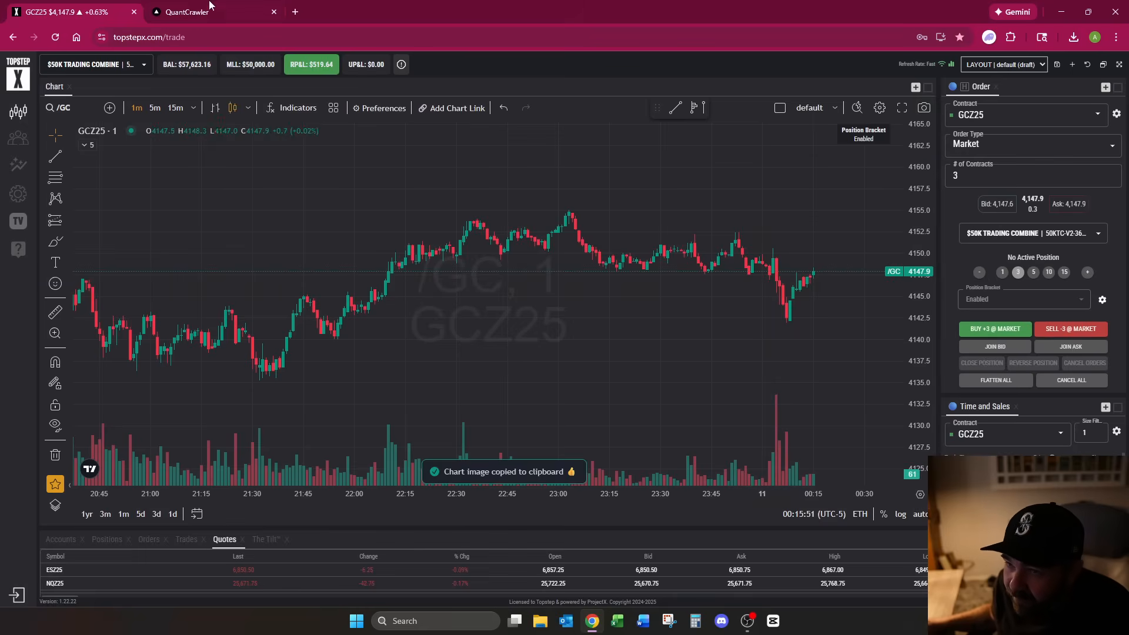
# Copy the five-minute gold chart as an image for upload and return to the TopstepX chart
pyautogui.click(187, 12)
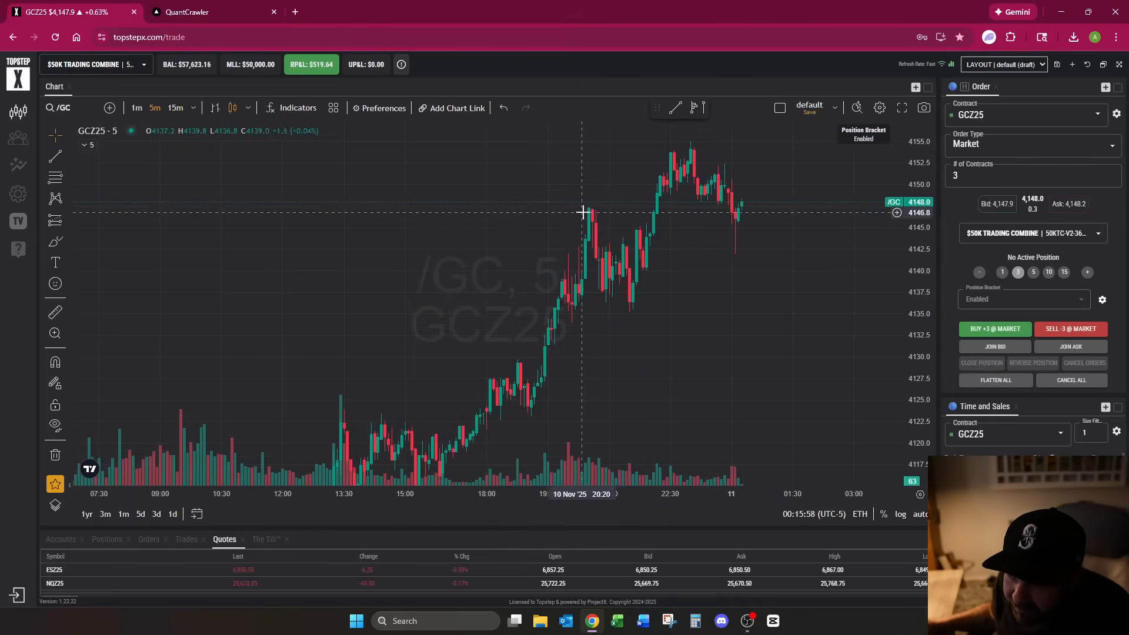
pyautogui.moveTo(467, 240)
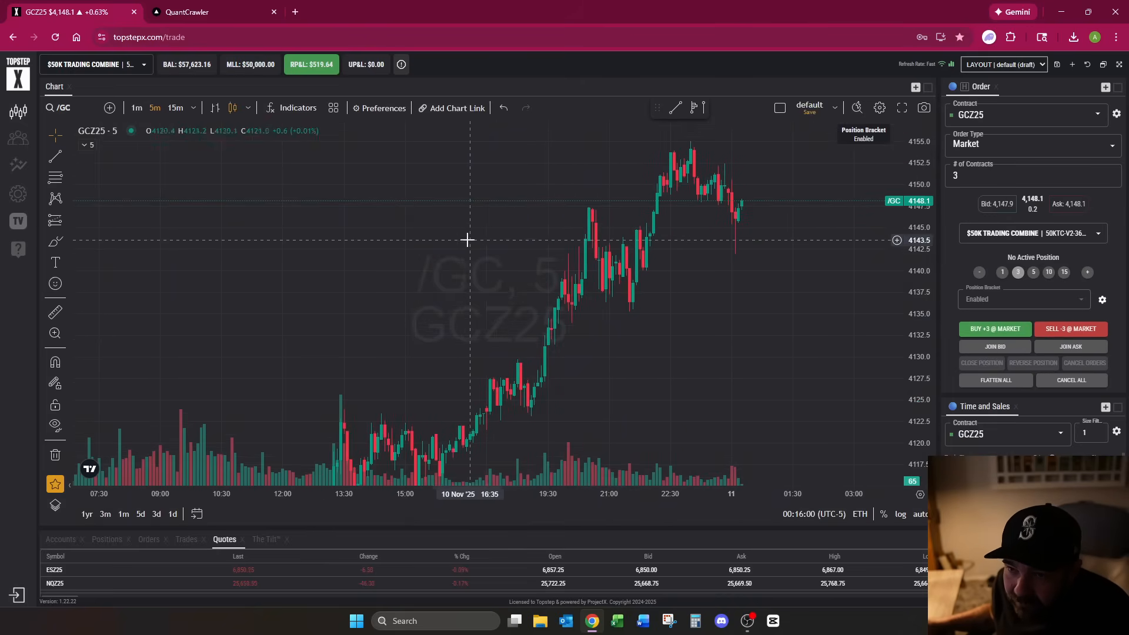
pyautogui.moveTo(575, 306)
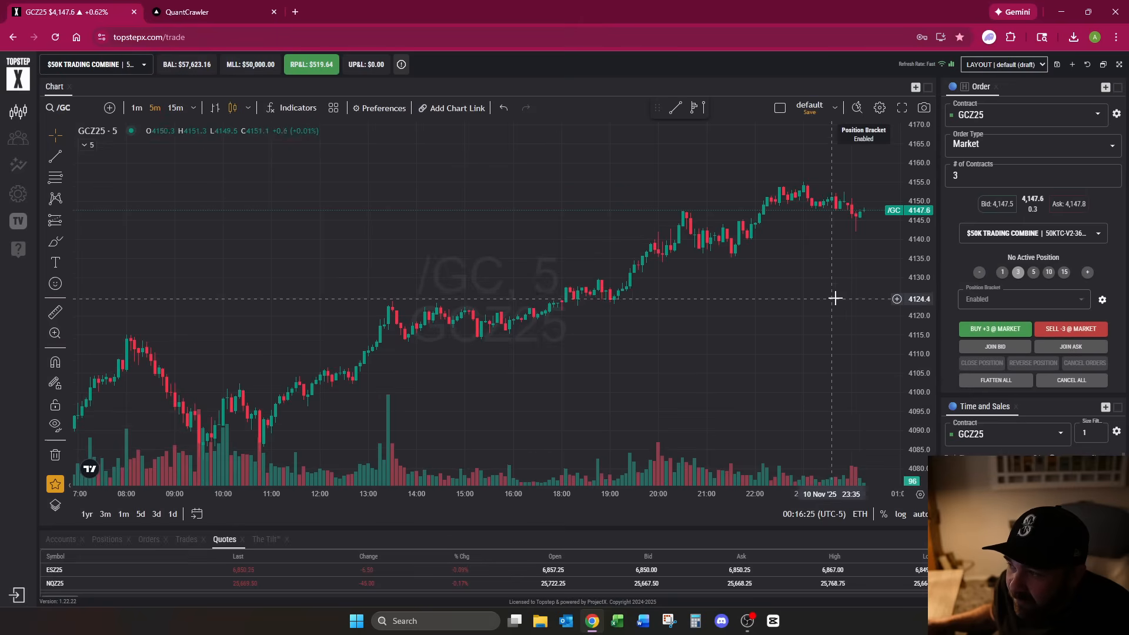
pyautogui.moveTo(835, 298); pyautogui.dragTo(730, 333)
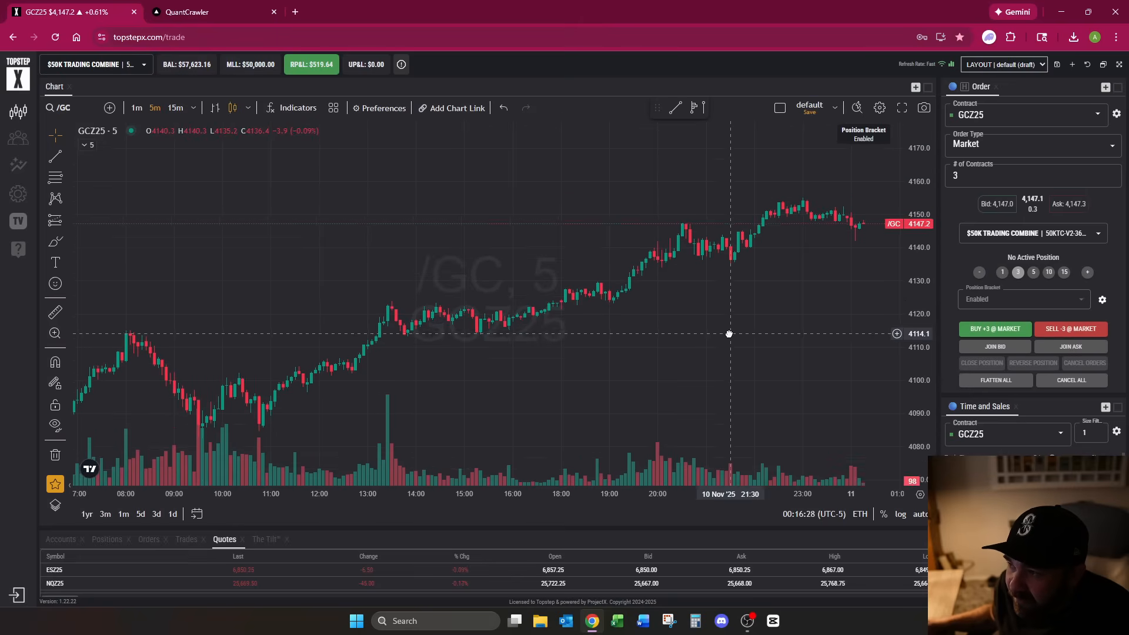
pyautogui.click(925, 107)
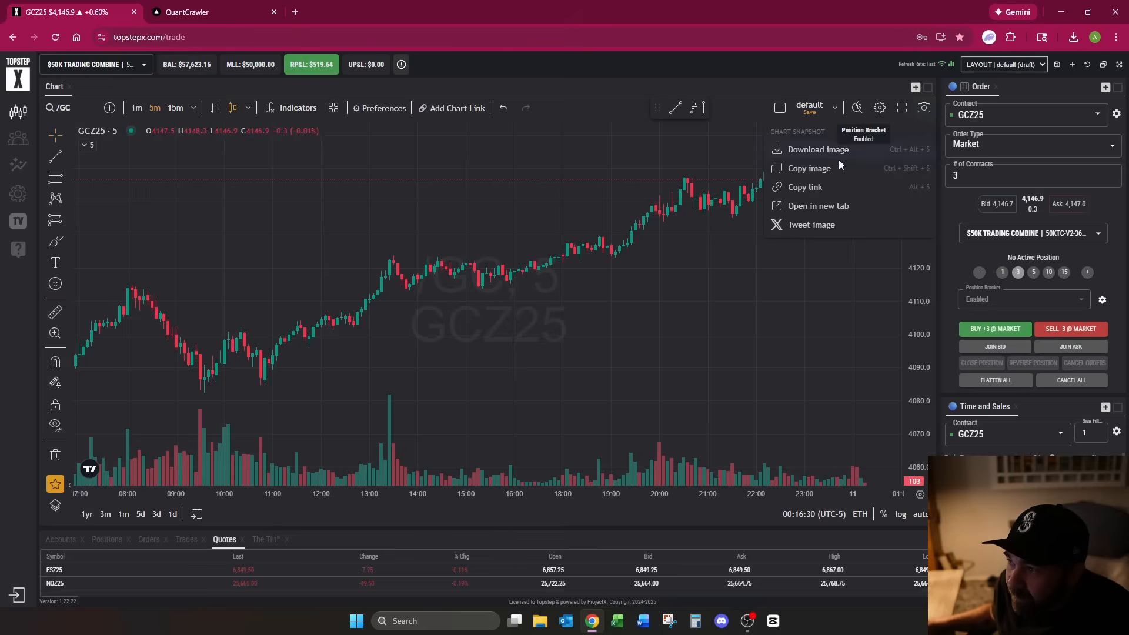
pyautogui.click(210, 11)
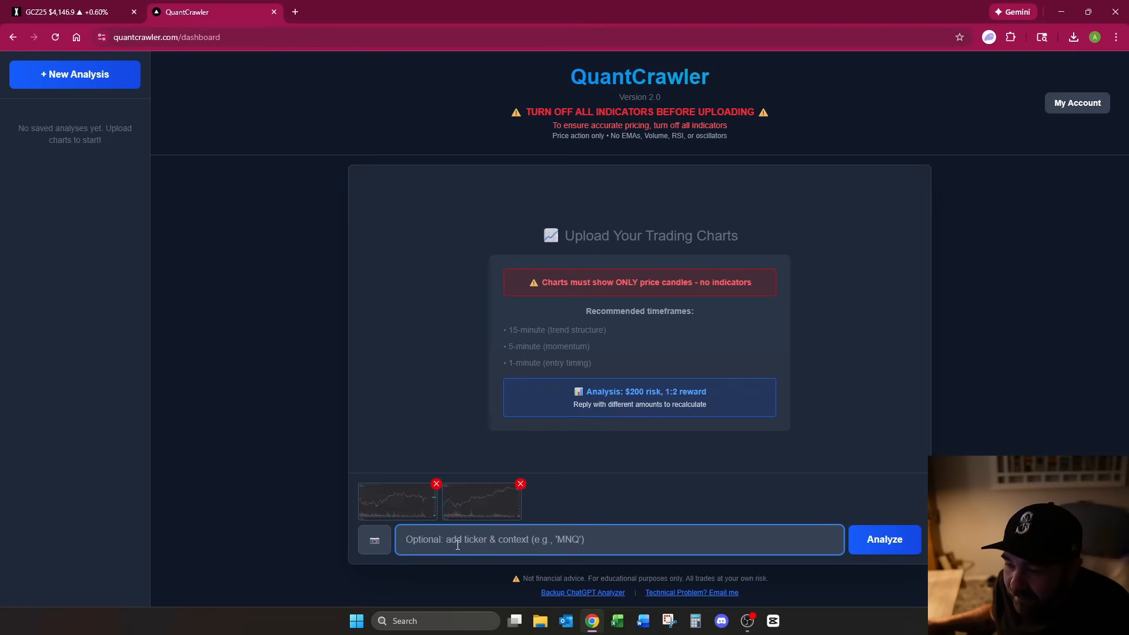
pyautogui.click(68, 12)
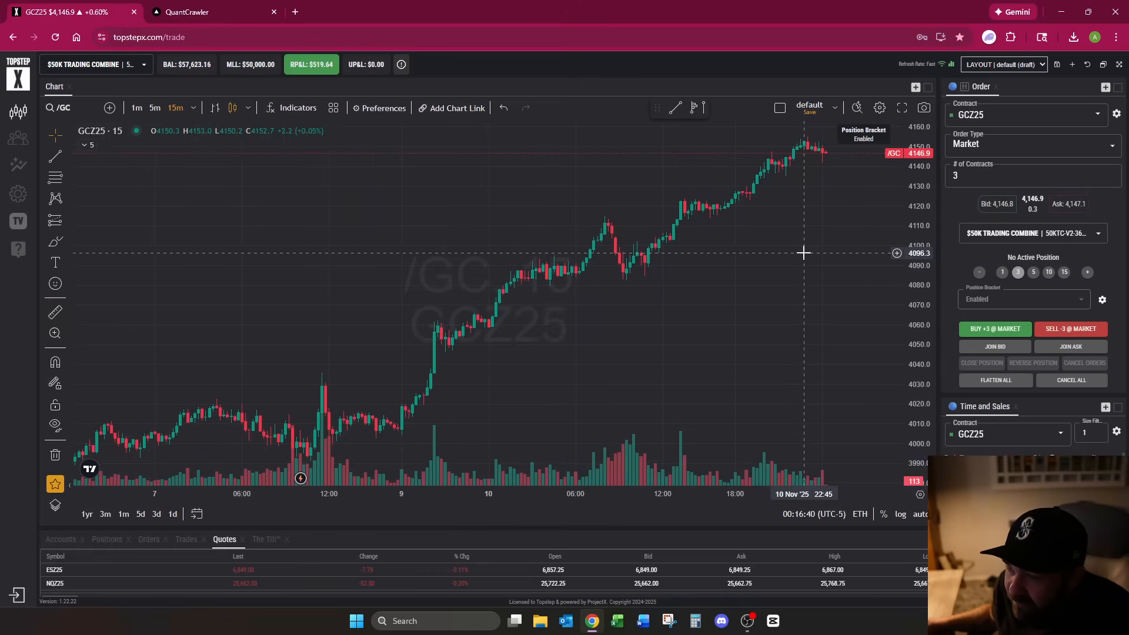
# Run the AI analysis on the three gold chart snapshots and review the long setup at 4135
pyautogui.click(209, 12)
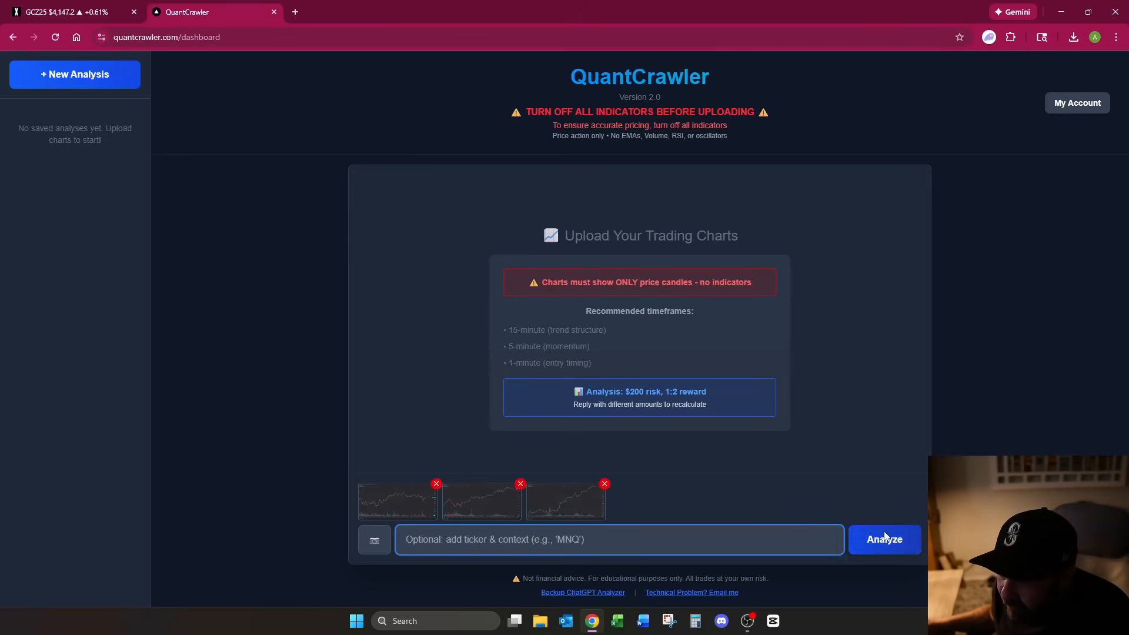
pyautogui.click(883, 539)
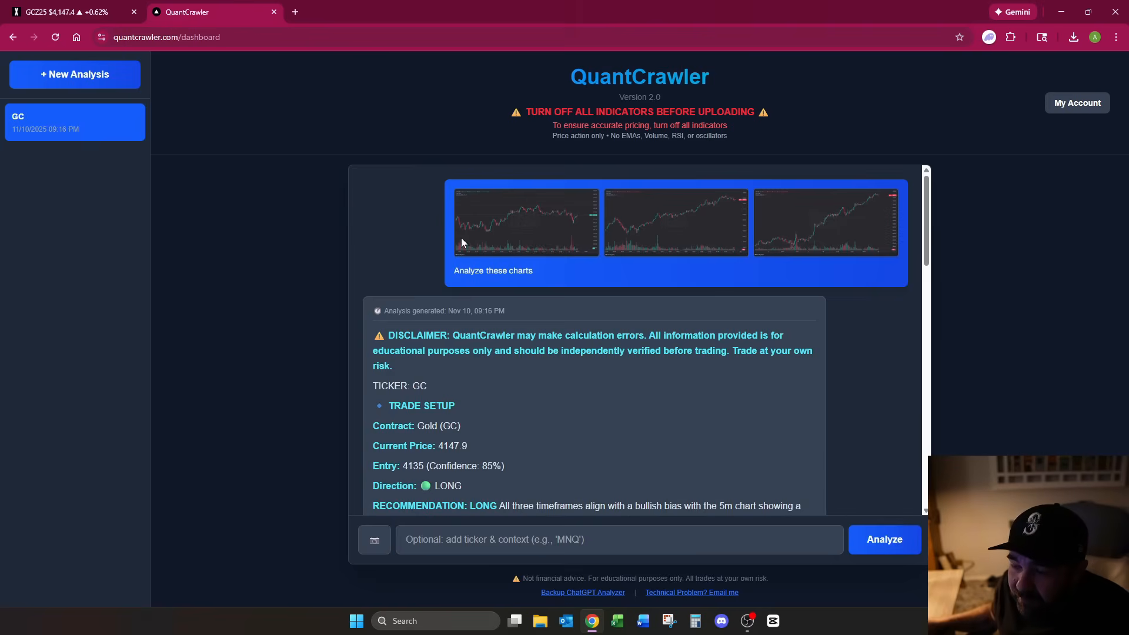
pyautogui.scroll(-3)
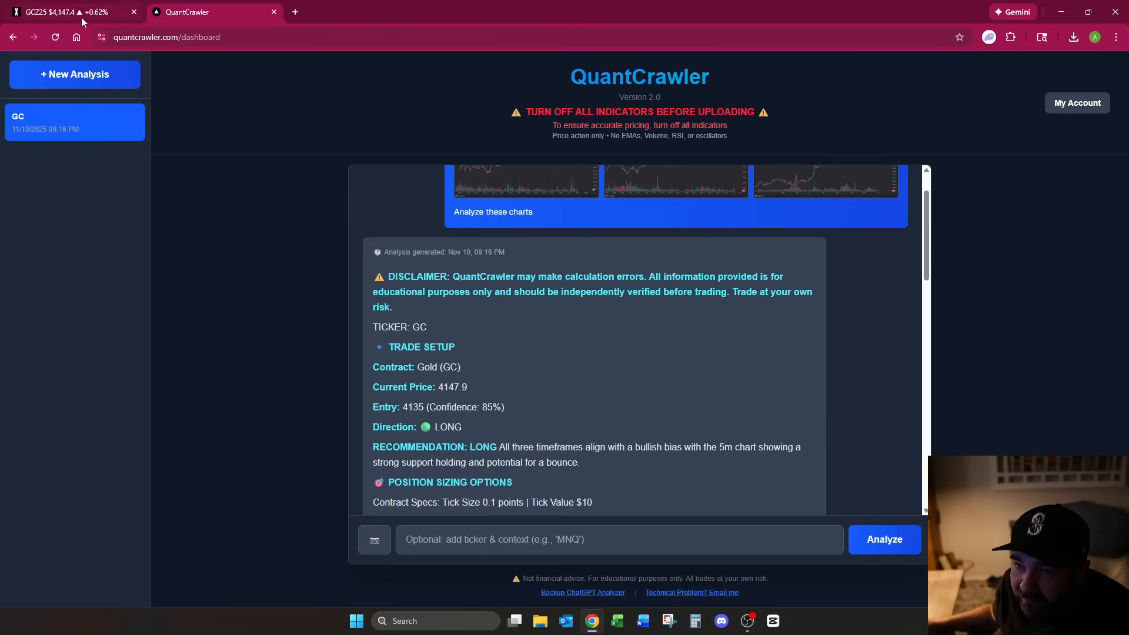
# Show the GCZ25 gold chart as one-minute candles to check the latest bars near 4147
pyautogui.click(50, 12)
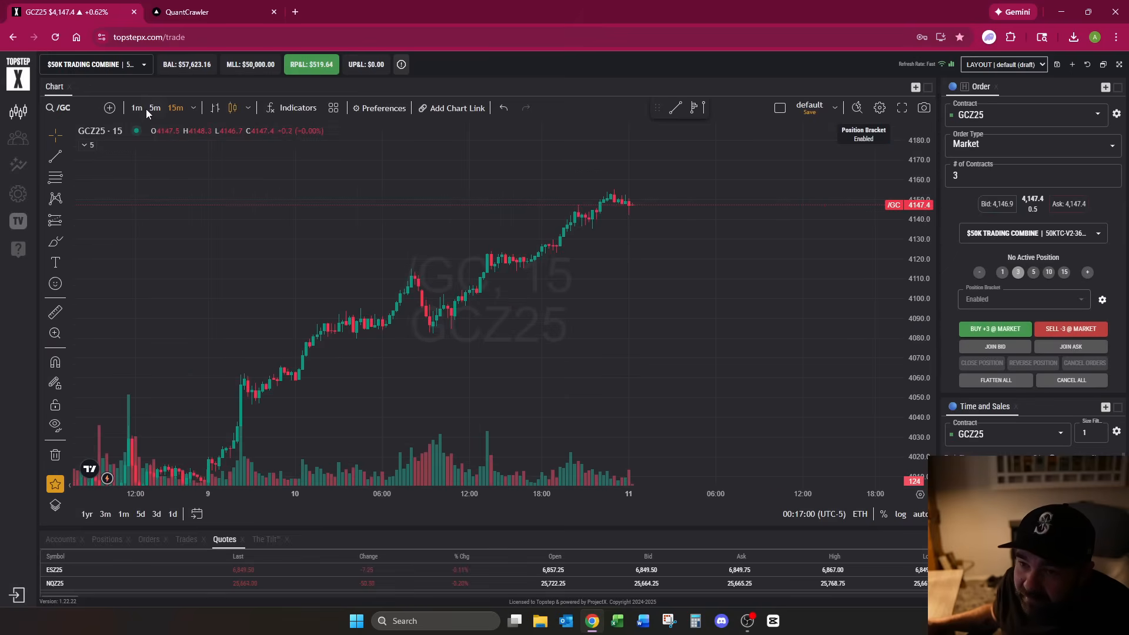
pyautogui.click(136, 107)
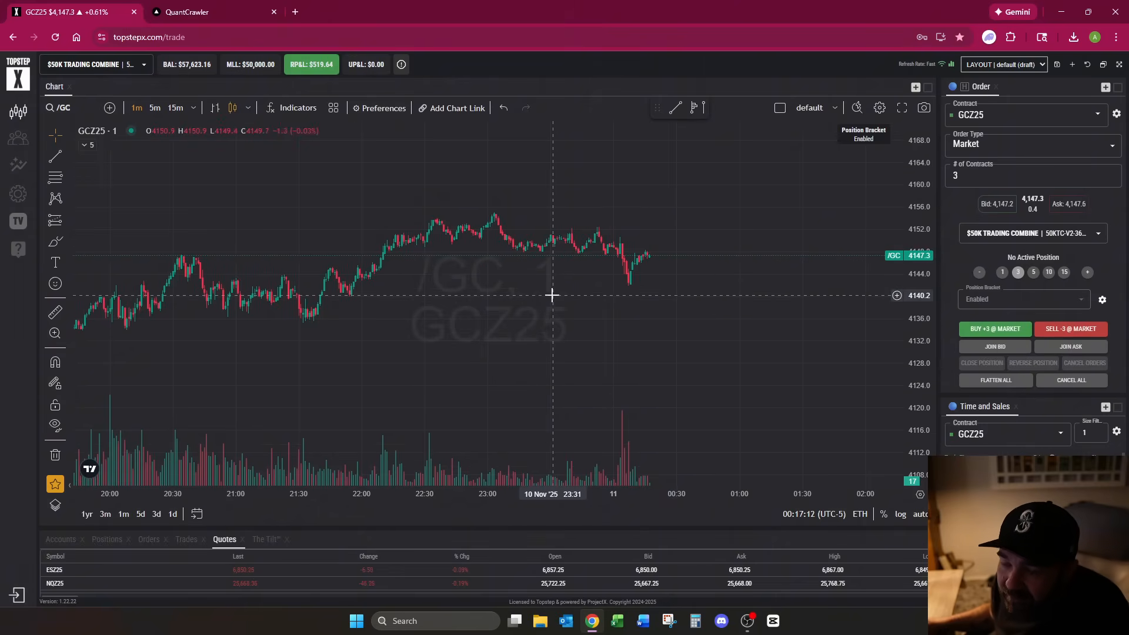
pyautogui.click(210, 12)
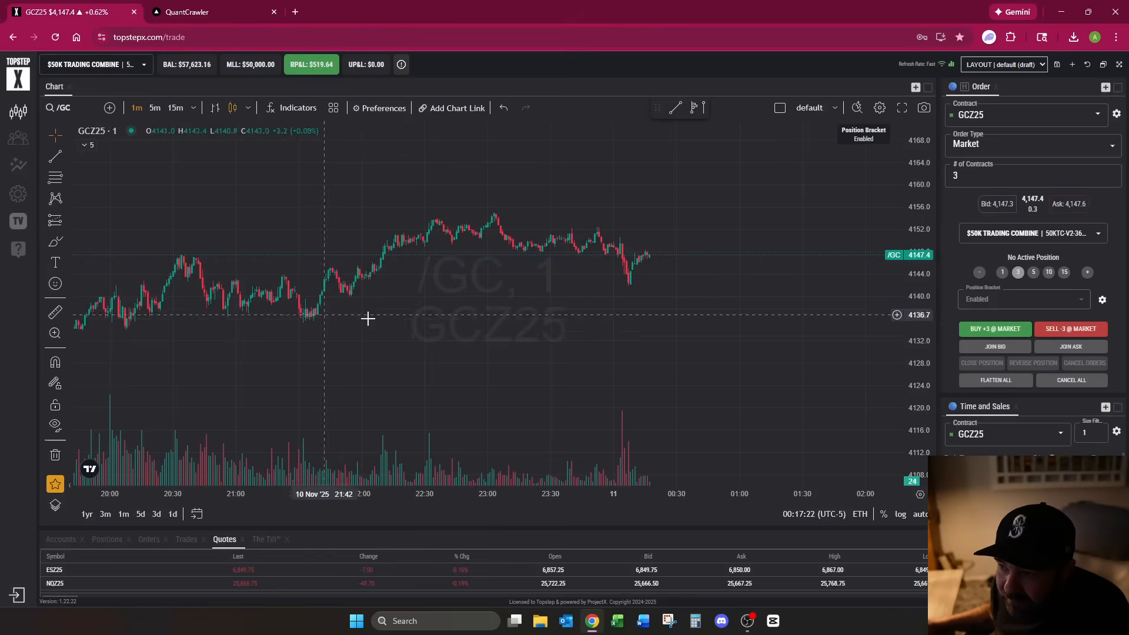
pyautogui.moveTo(678, 322)
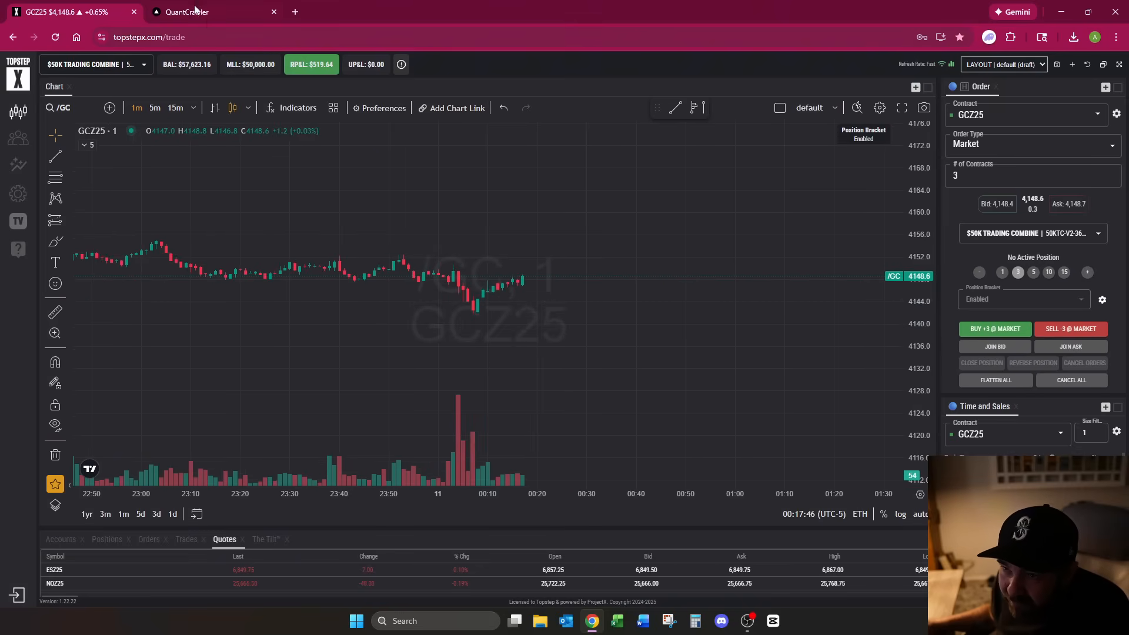
pyautogui.click(185, 12)
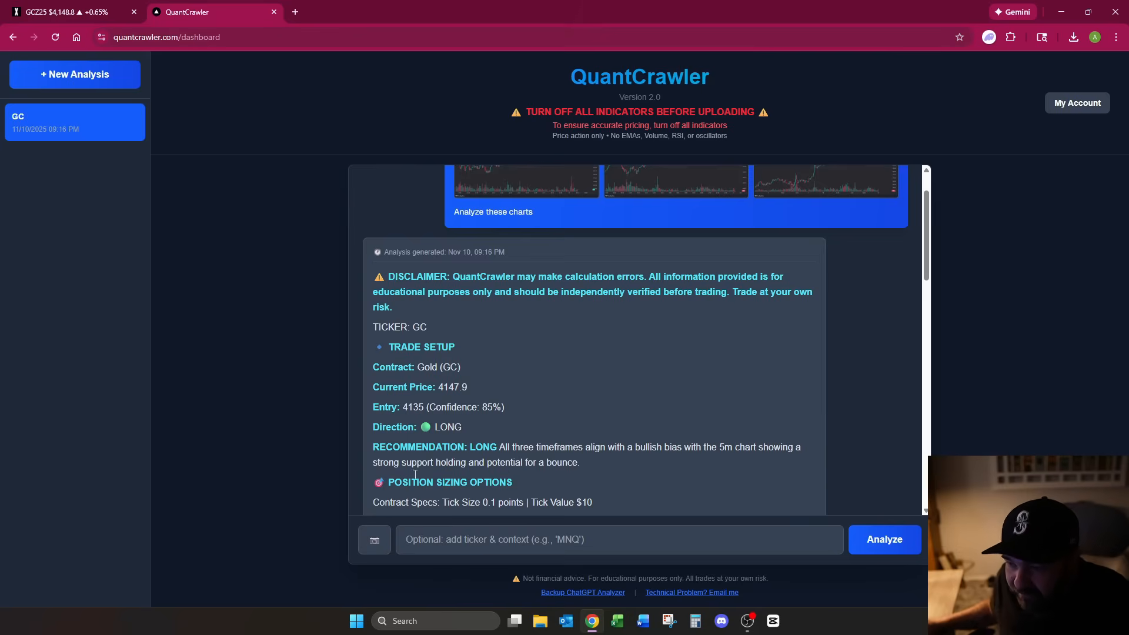
pyautogui.moveTo(630, 373)
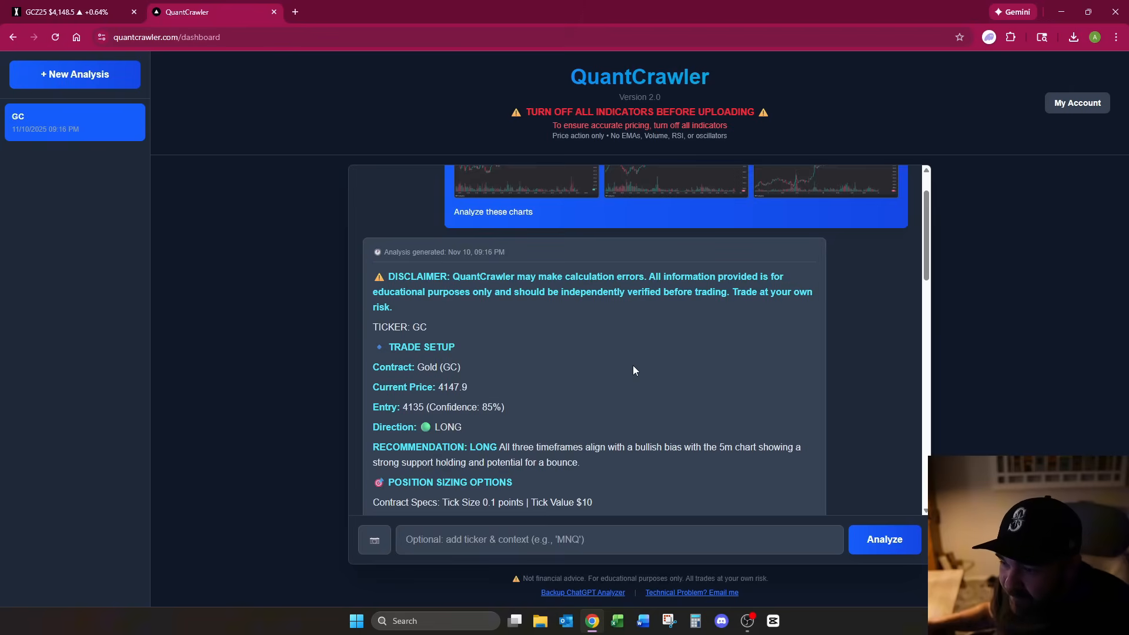
pyautogui.scroll(-3)
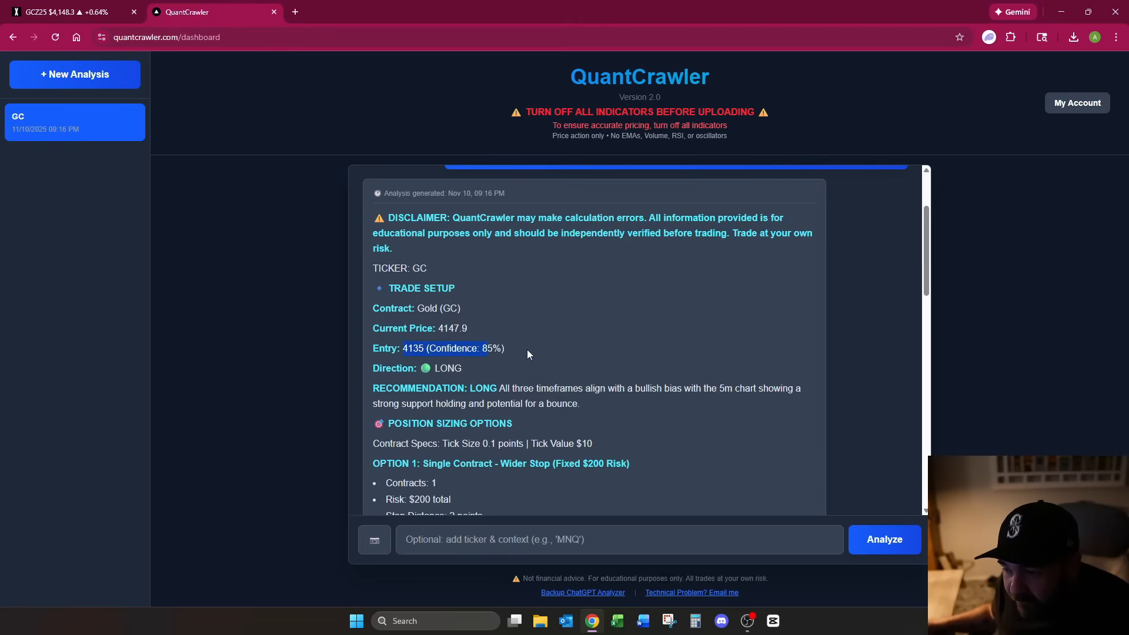
pyautogui.scroll(-3)
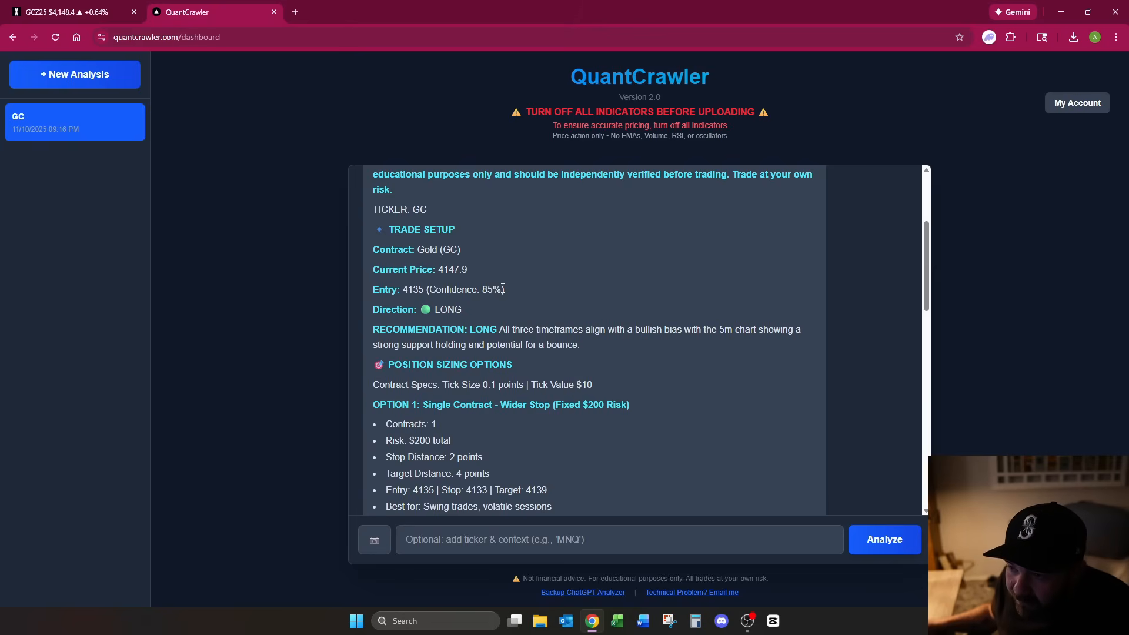
pyautogui.moveTo(512, 301)
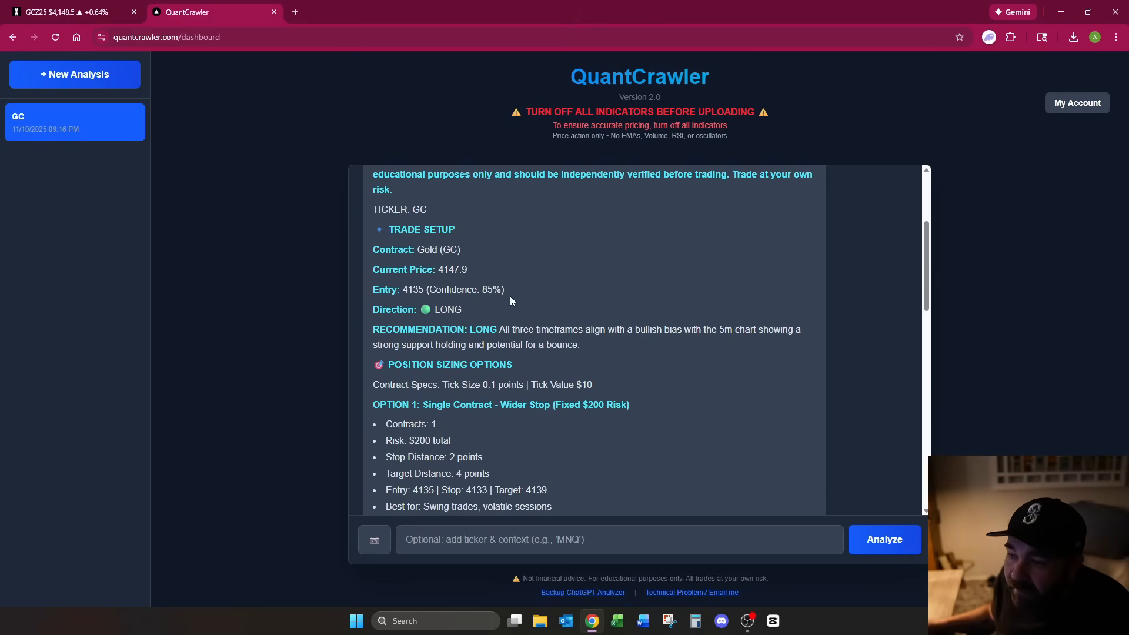
pyautogui.scroll(-3)
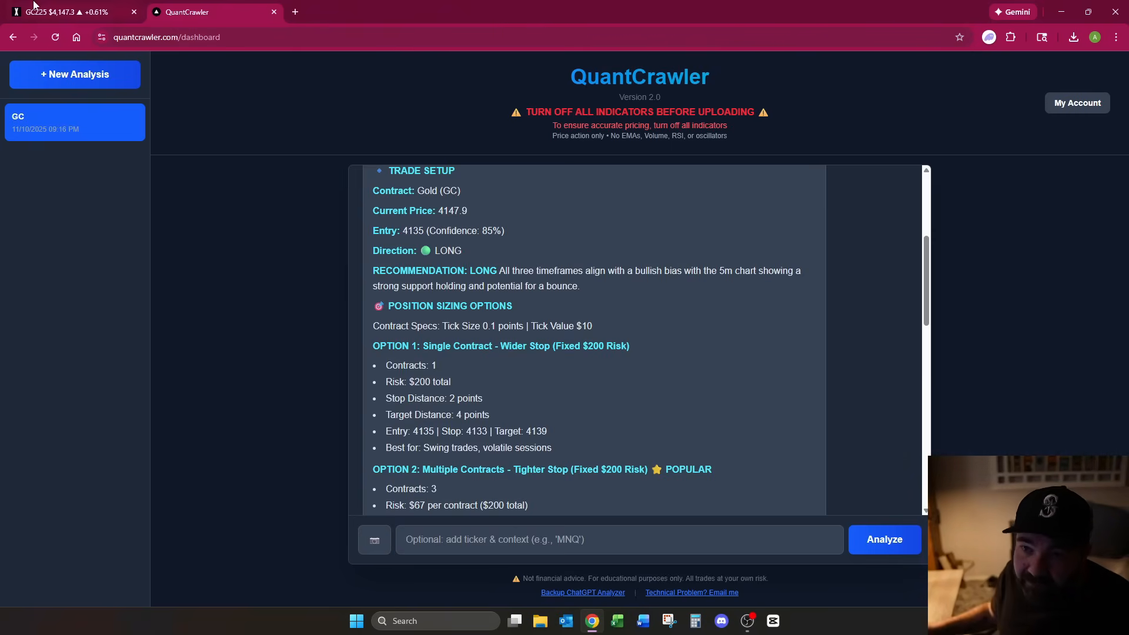
pyautogui.click(65, 12)
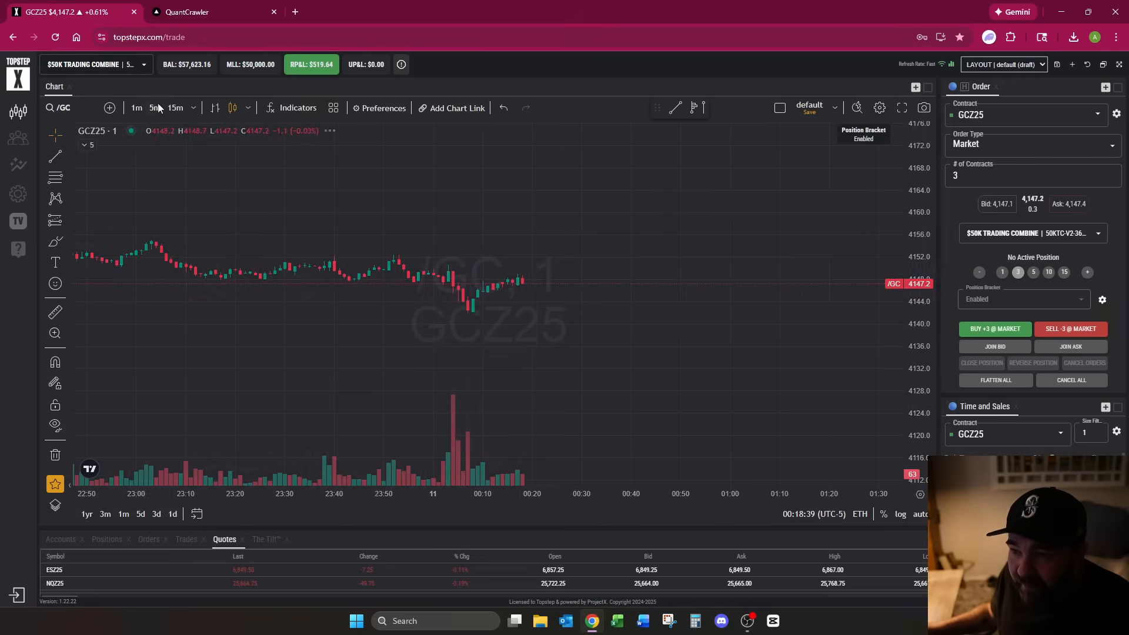
# Show the GCZ25 chart as five-minute candles, then return to the QuantCrawler analysis
pyautogui.click(153, 107)
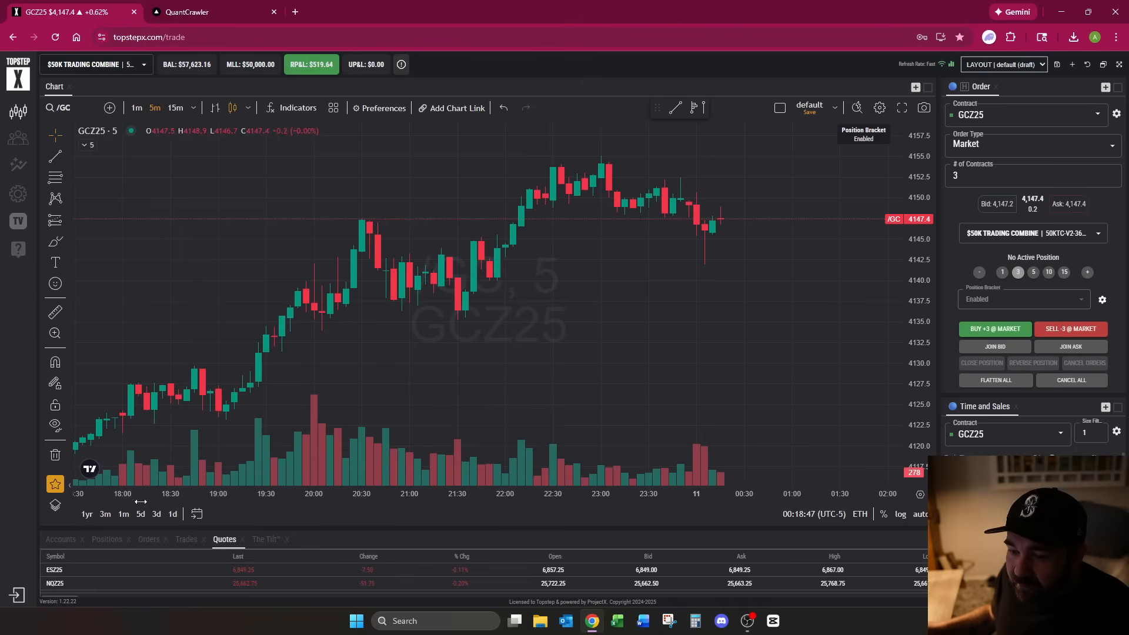
pyautogui.moveTo(591, 318)
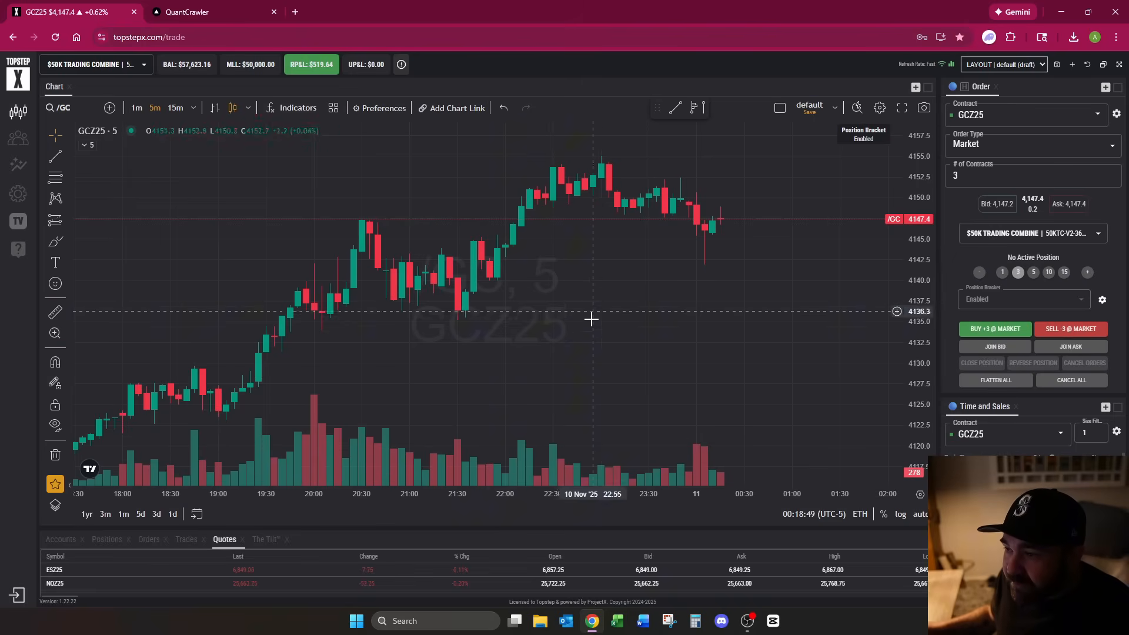
pyautogui.moveTo(193, 328)
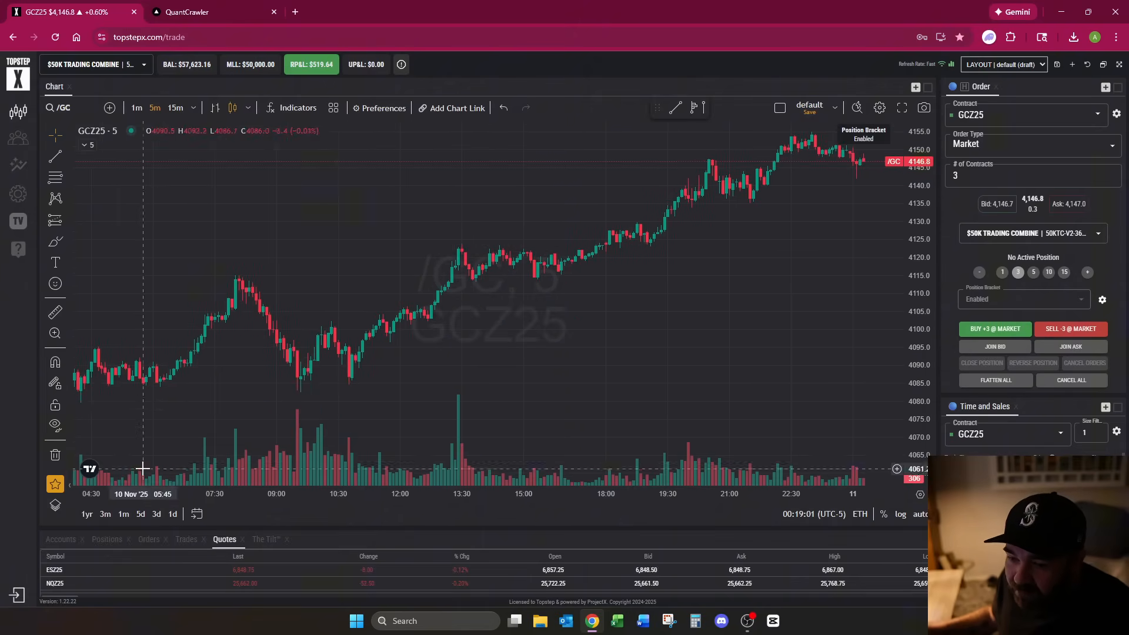
pyautogui.moveTo(161, 398)
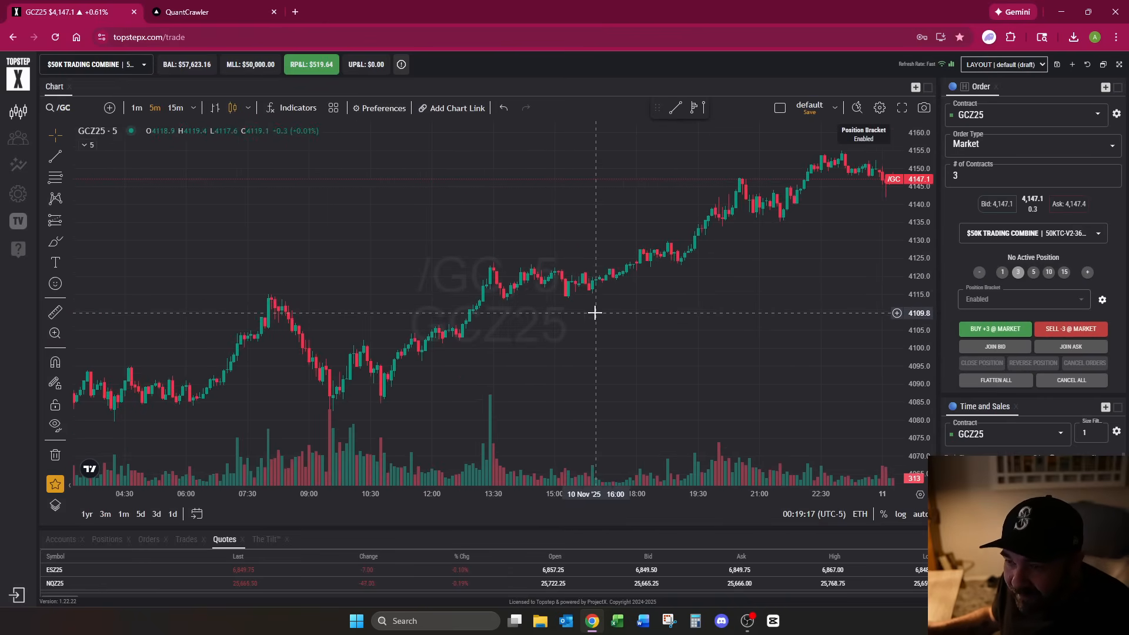
pyautogui.click(209, 11)
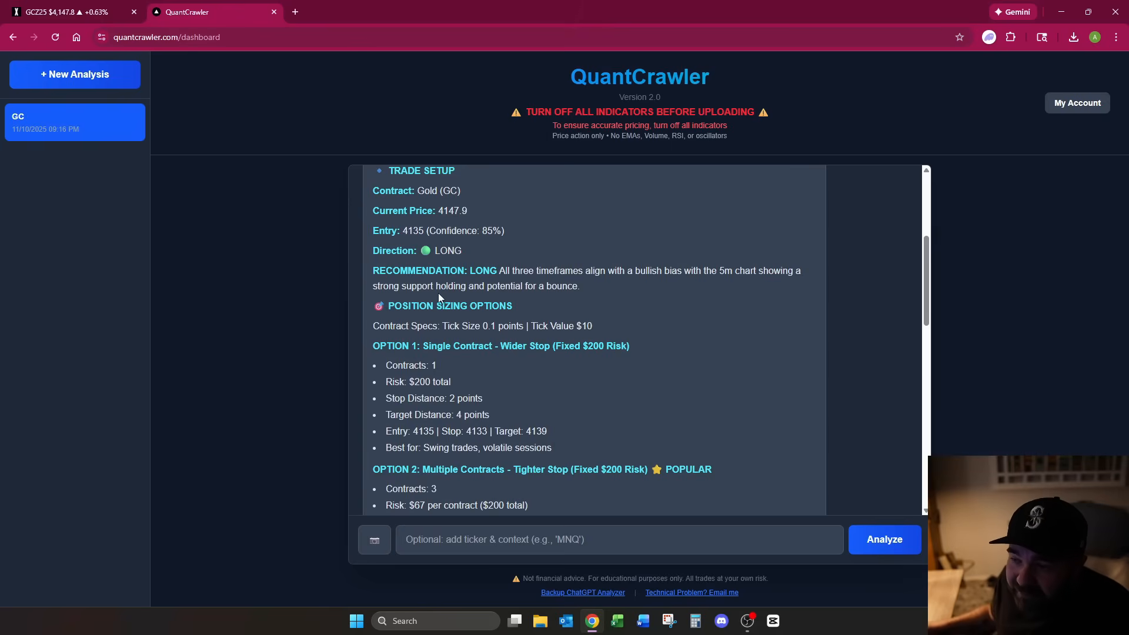
pyautogui.moveTo(469, 315)
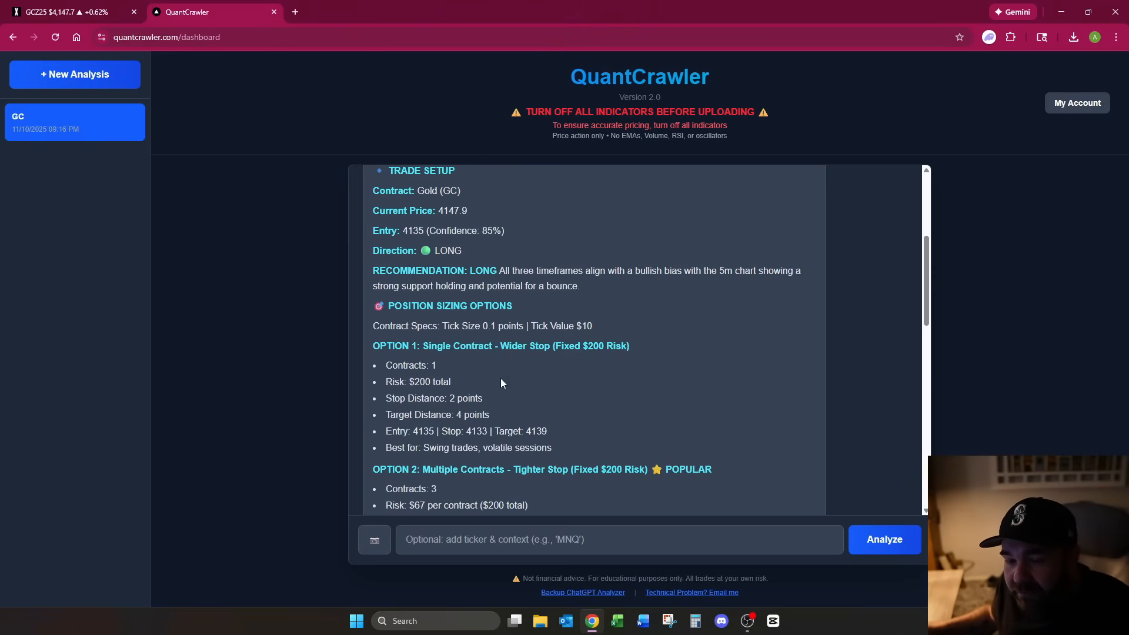
pyautogui.moveTo(539, 321)
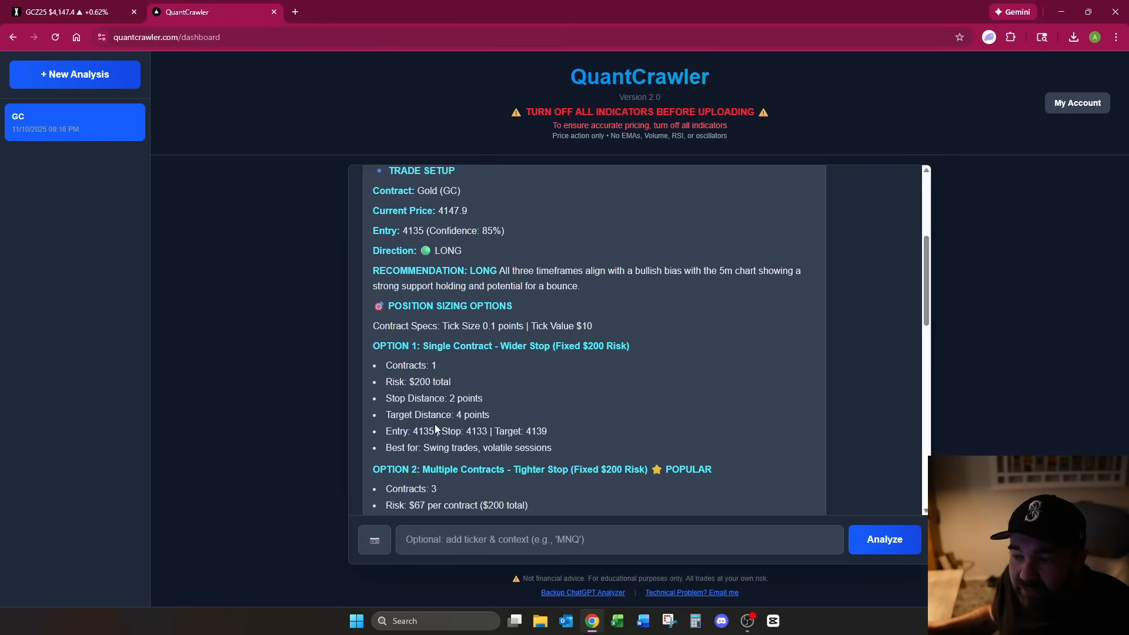
pyautogui.moveTo(468, 381)
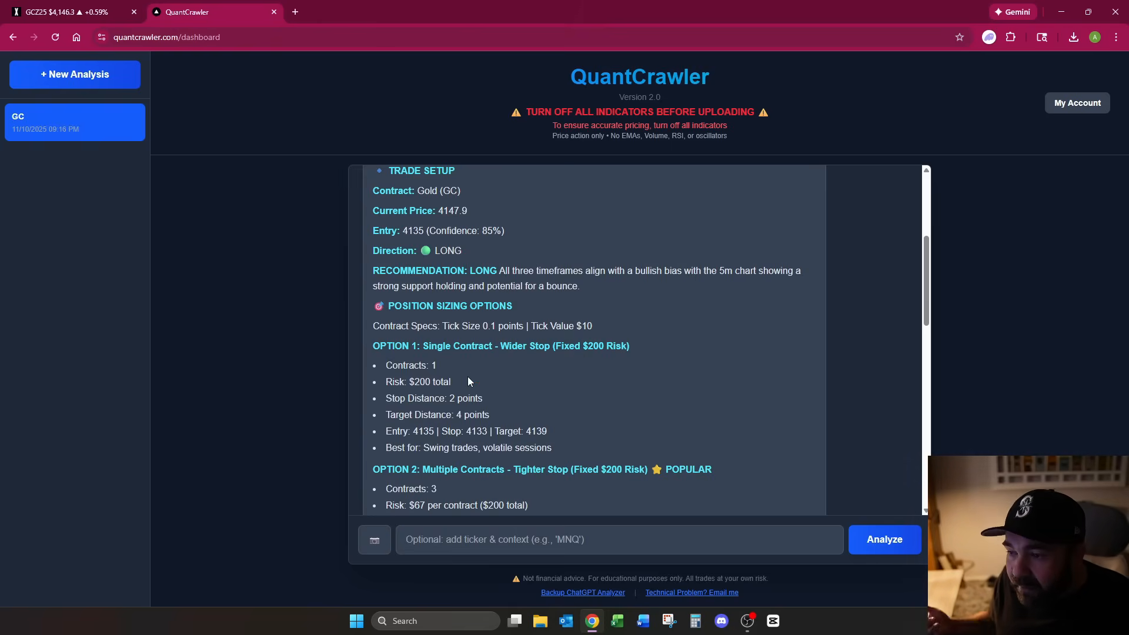
pyautogui.moveTo(504, 346)
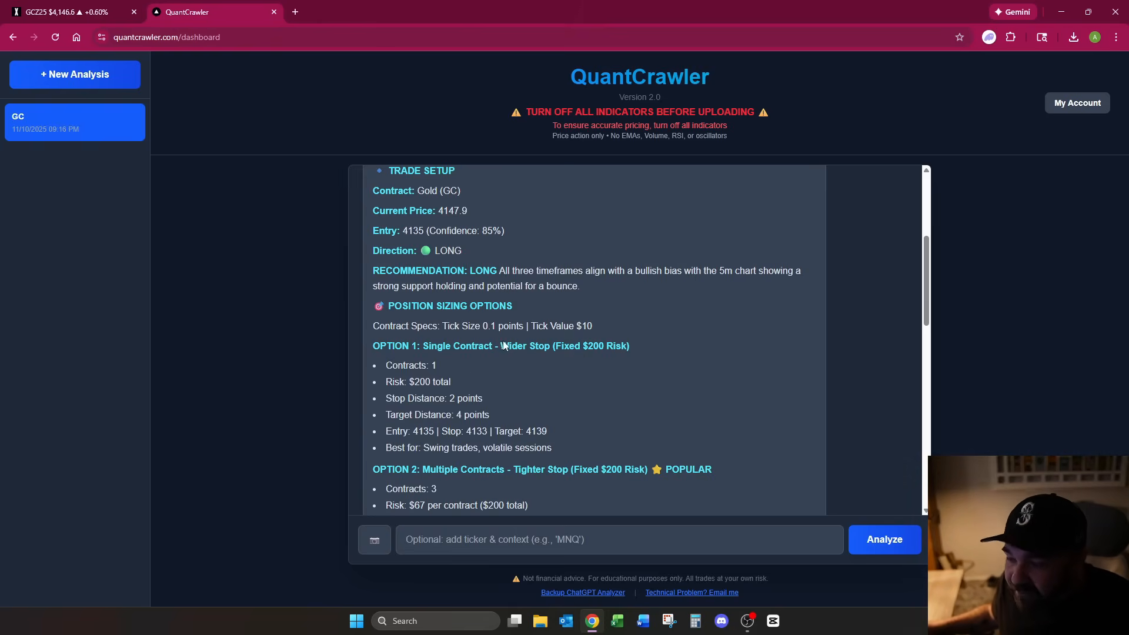
# Scroll through the position sizing options and highlight option one's Best-for note
pyautogui.scroll(-3)
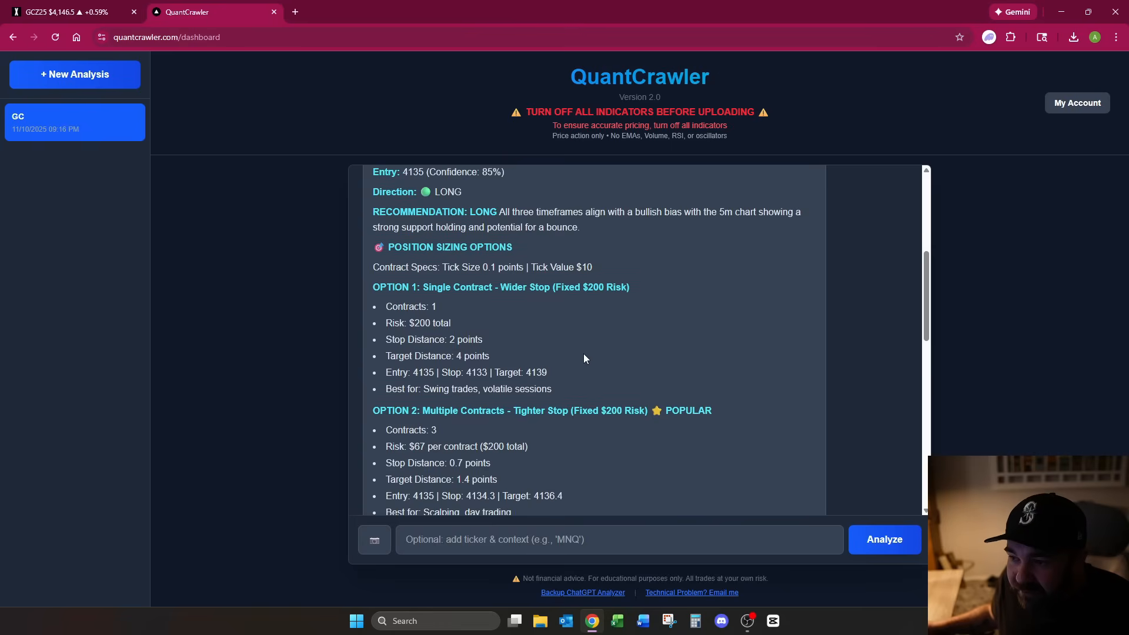
pyautogui.moveTo(585, 358)
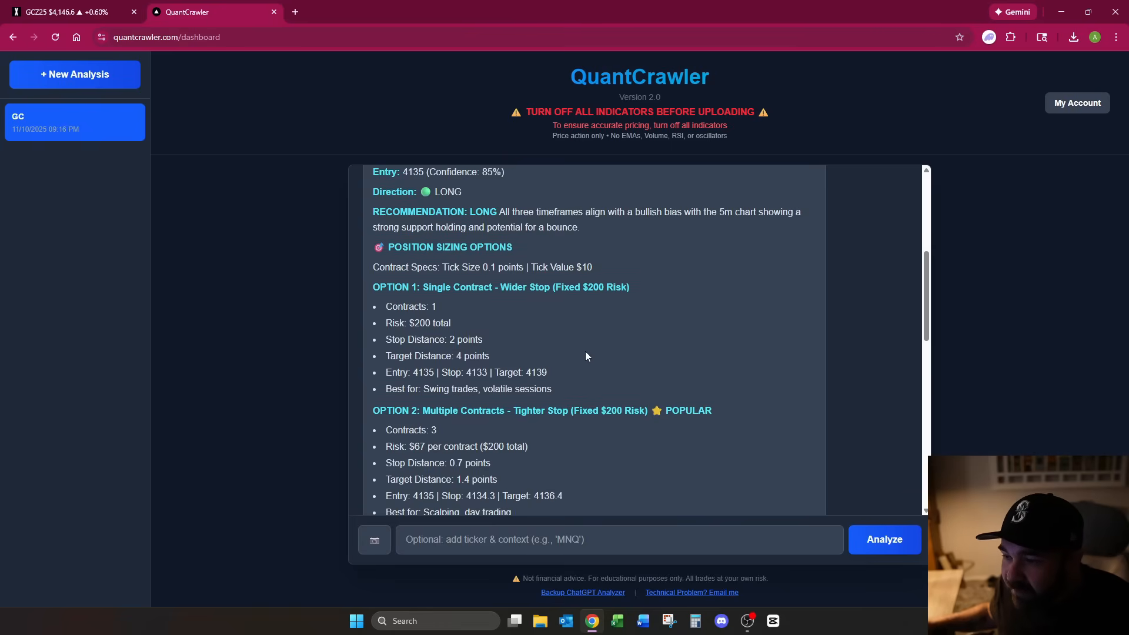
pyautogui.scroll(-3)
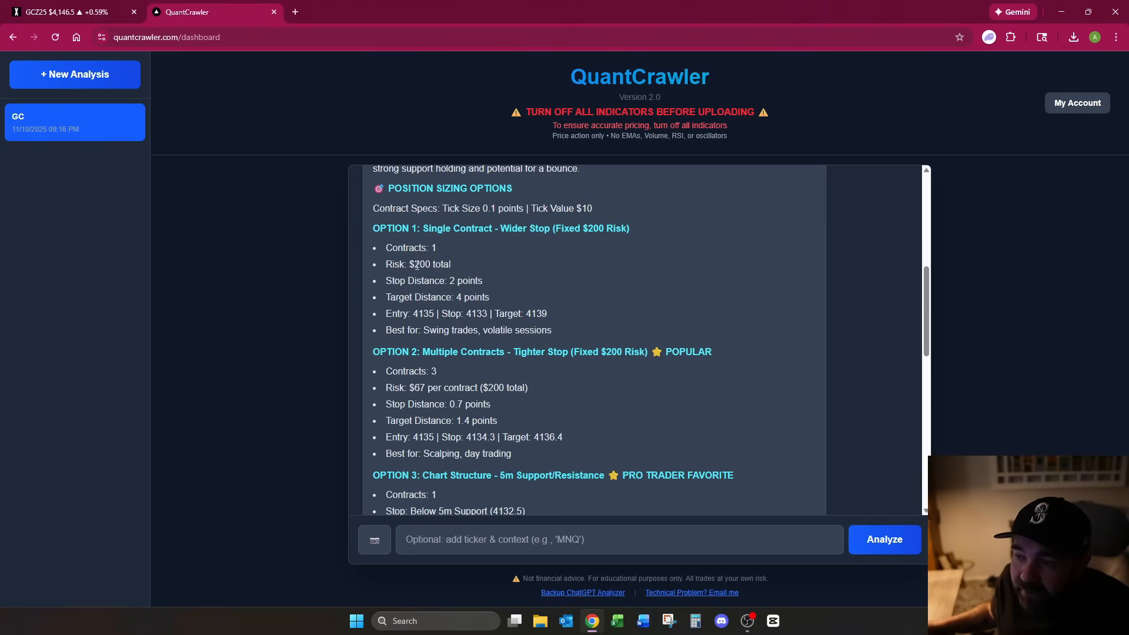
pyautogui.moveTo(469, 300)
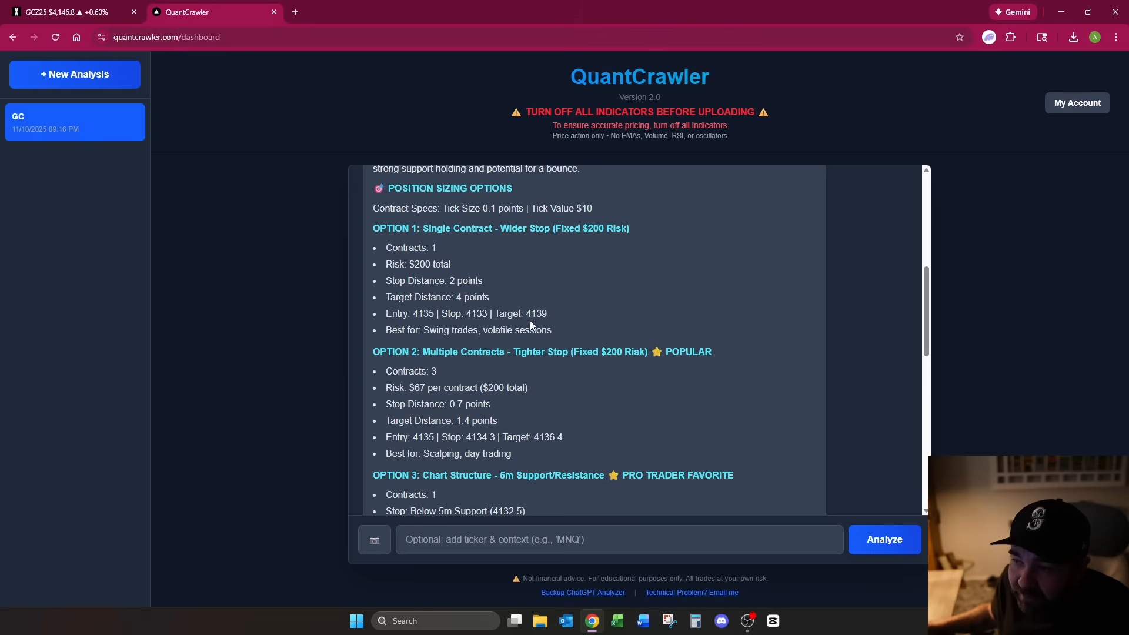
pyautogui.moveTo(428, 329); pyautogui.dragTo(543, 329)
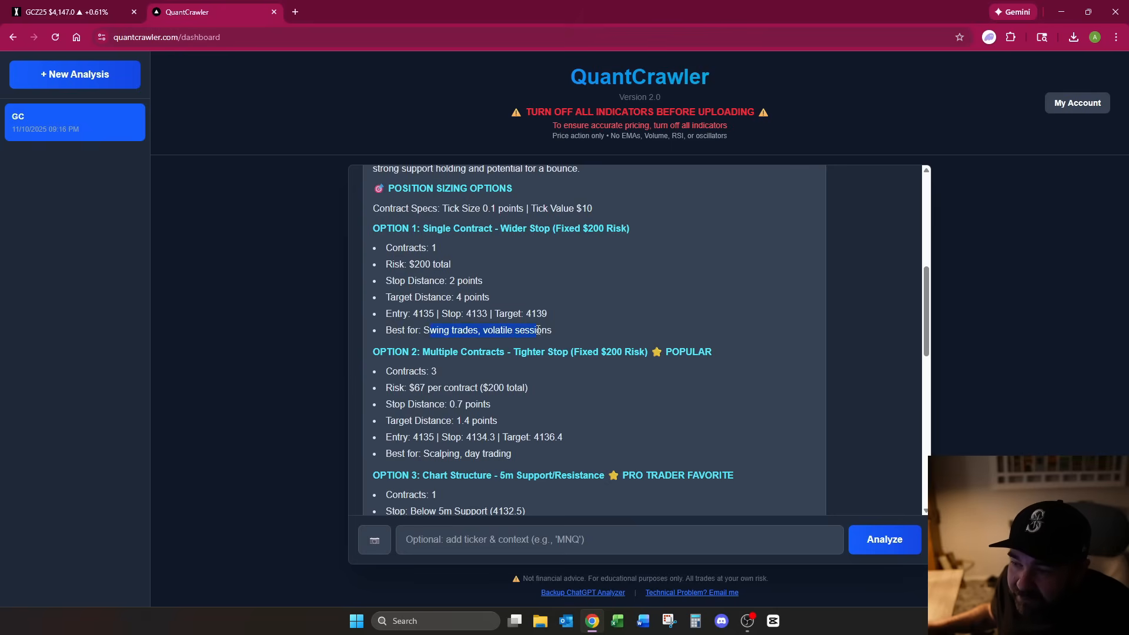
pyautogui.click(478, 250)
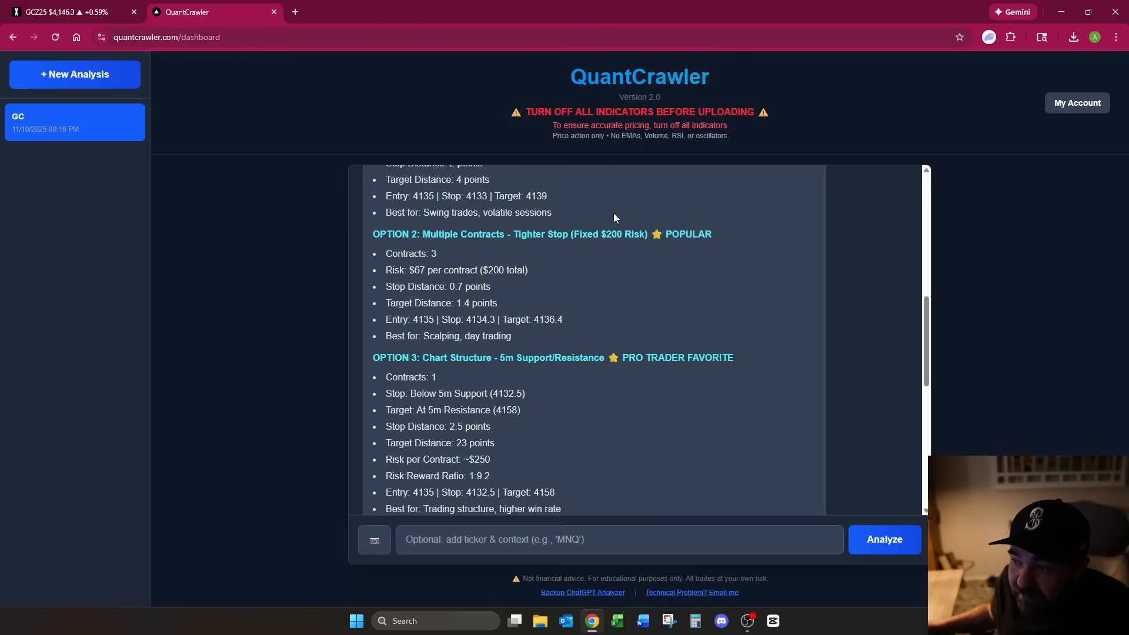
pyautogui.moveTo(435, 249)
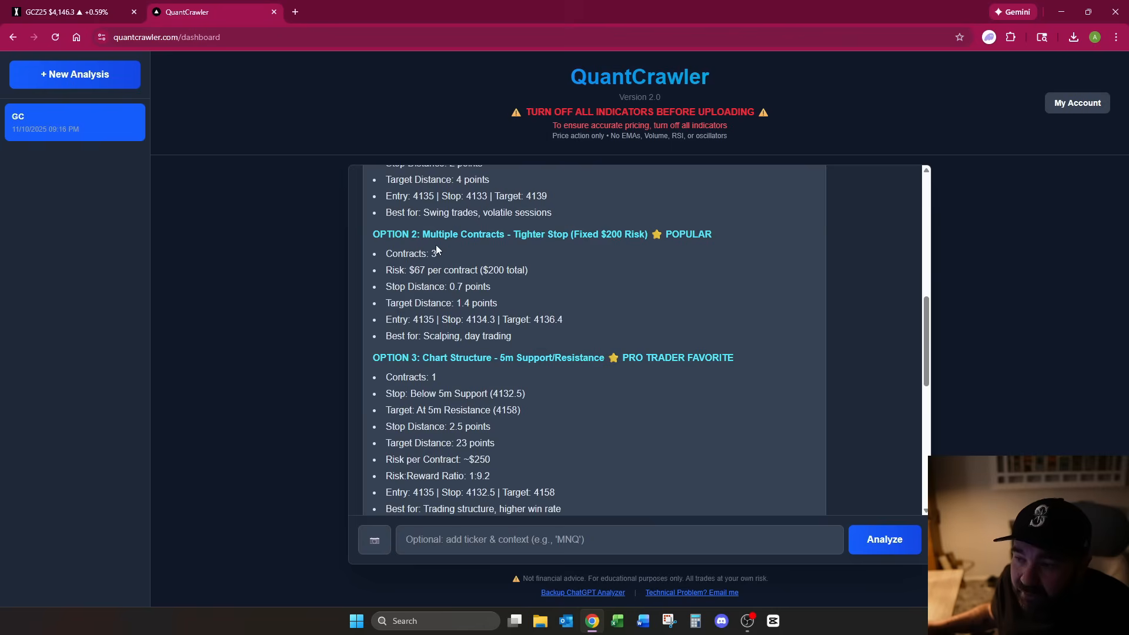
pyautogui.moveTo(509, 332)
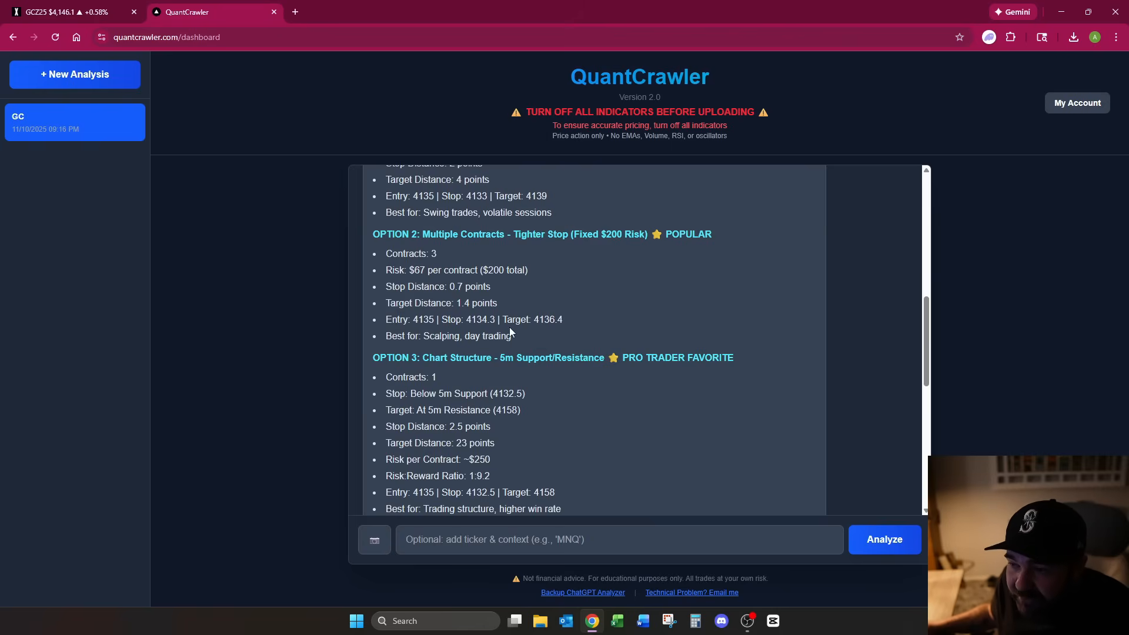
pyautogui.moveTo(33, 135)
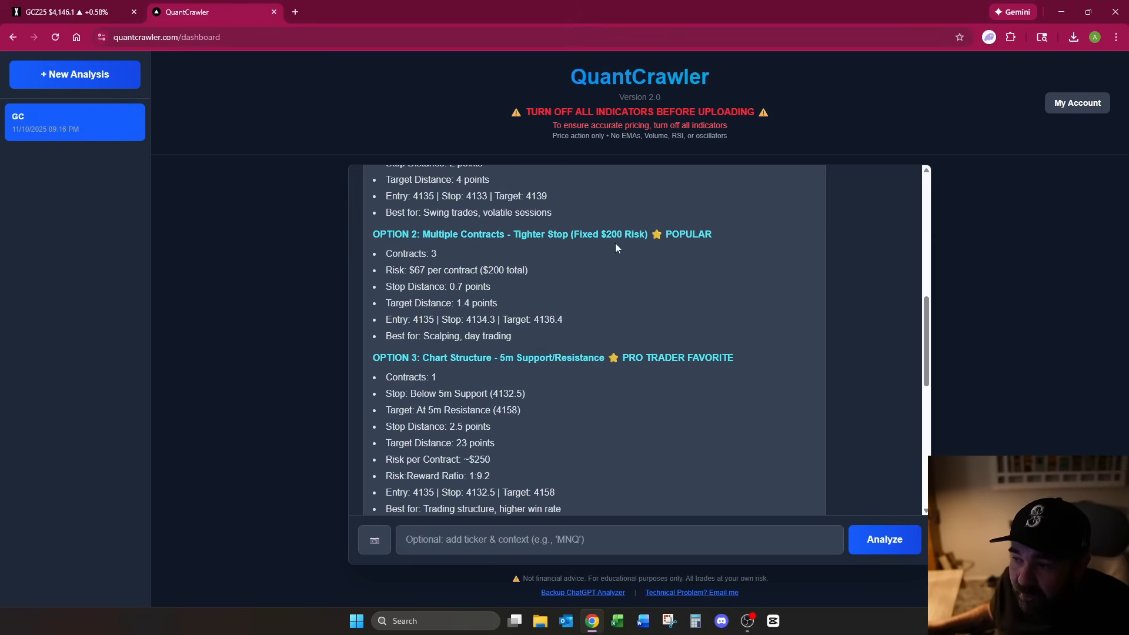
pyautogui.moveTo(570, 289)
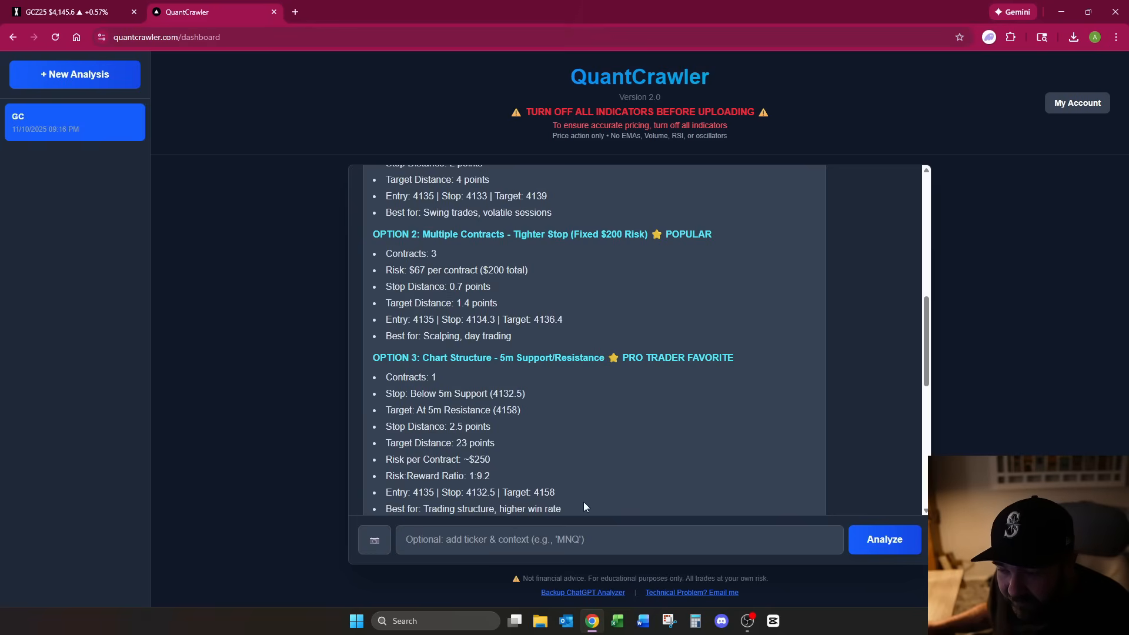
pyautogui.click(620, 540)
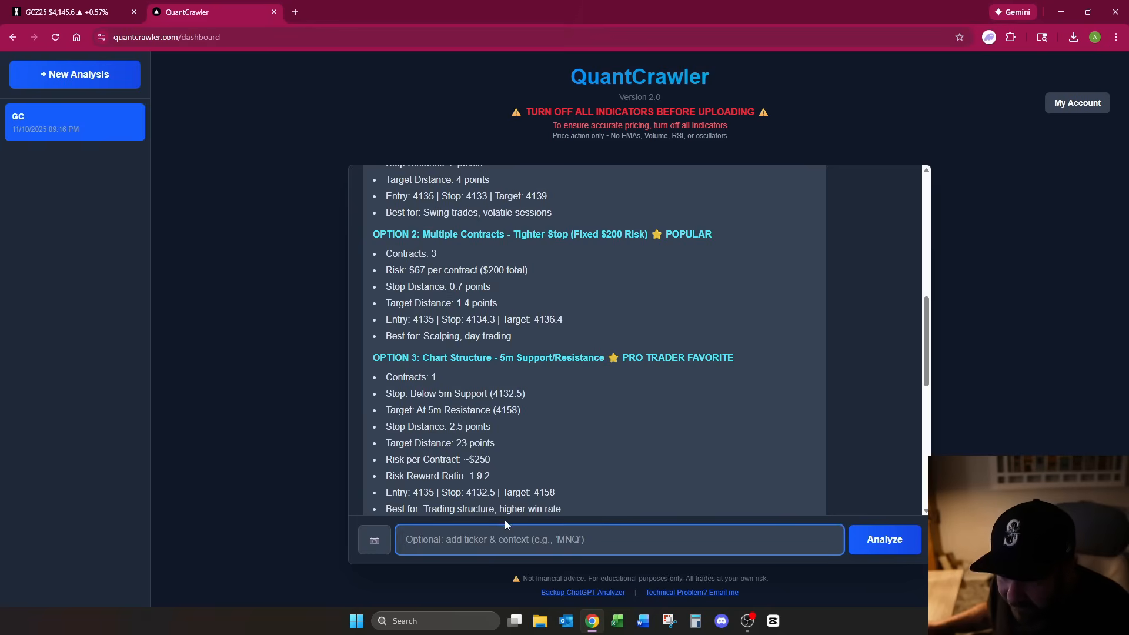
pyautogui.scroll(-3)
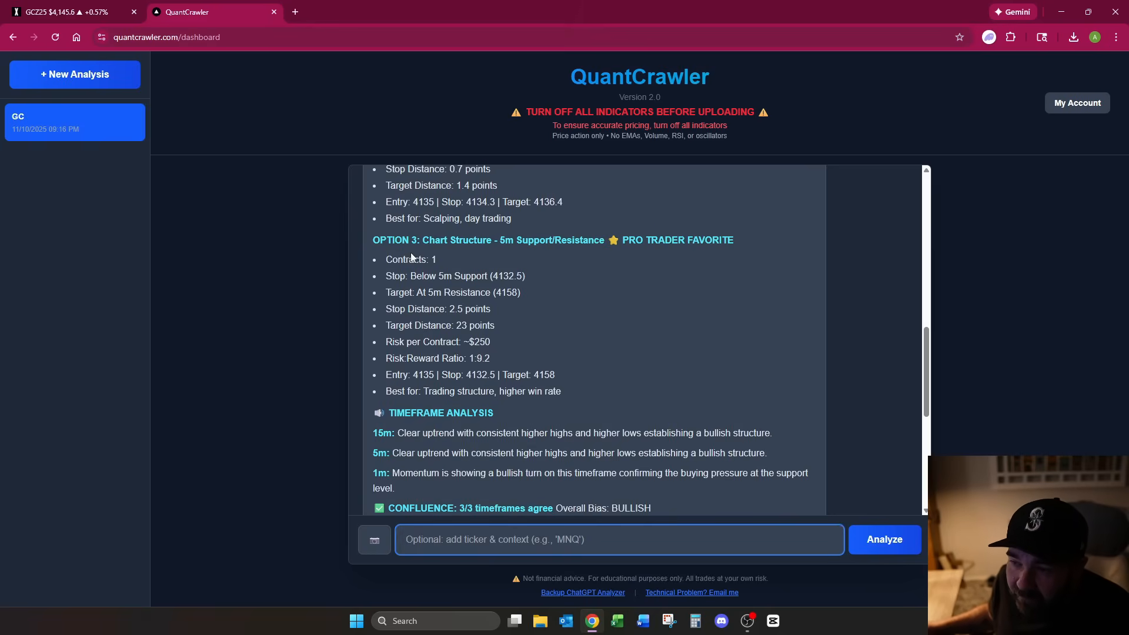
pyautogui.moveTo(372, 239); pyautogui.dragTo(446, 259)
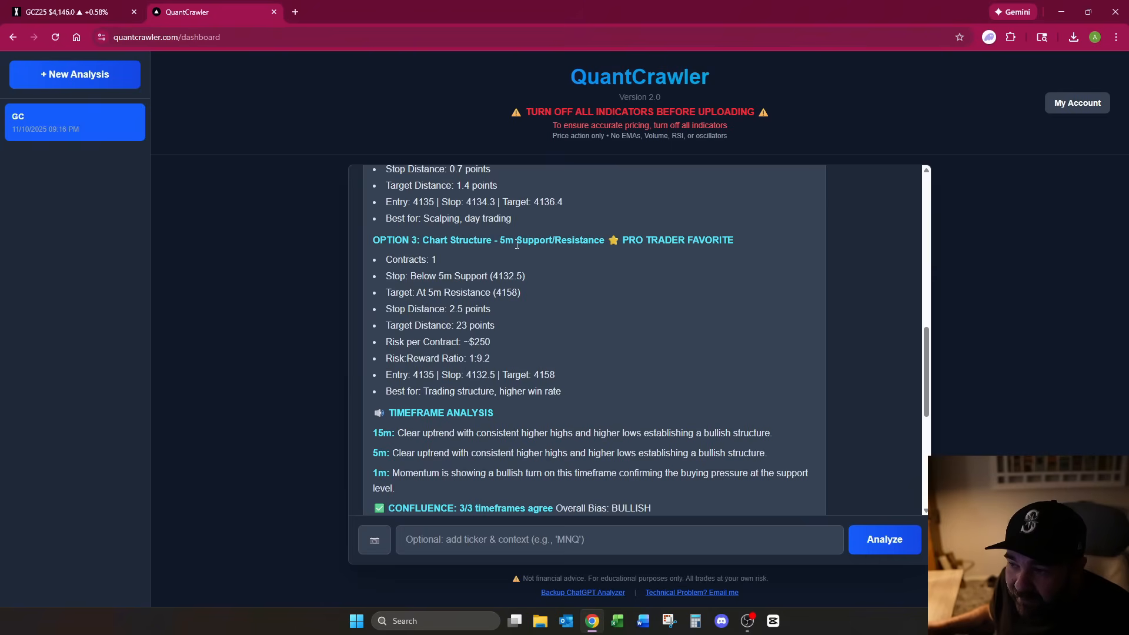
pyautogui.click(65, 12)
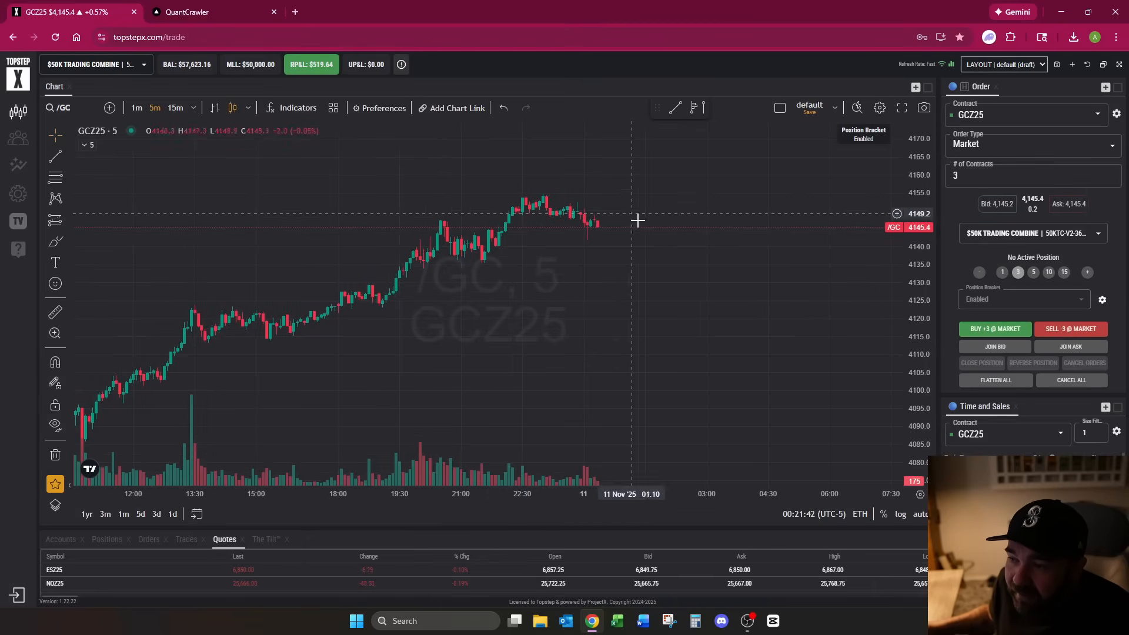
pyautogui.click(209, 12)
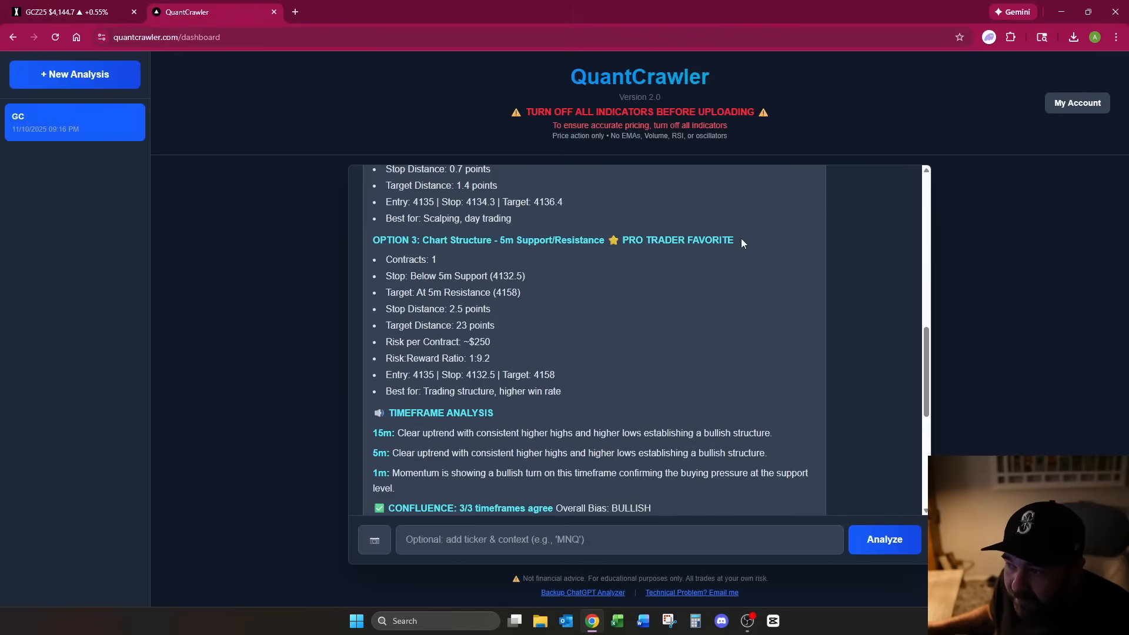
pyautogui.doubleClick(677, 240)
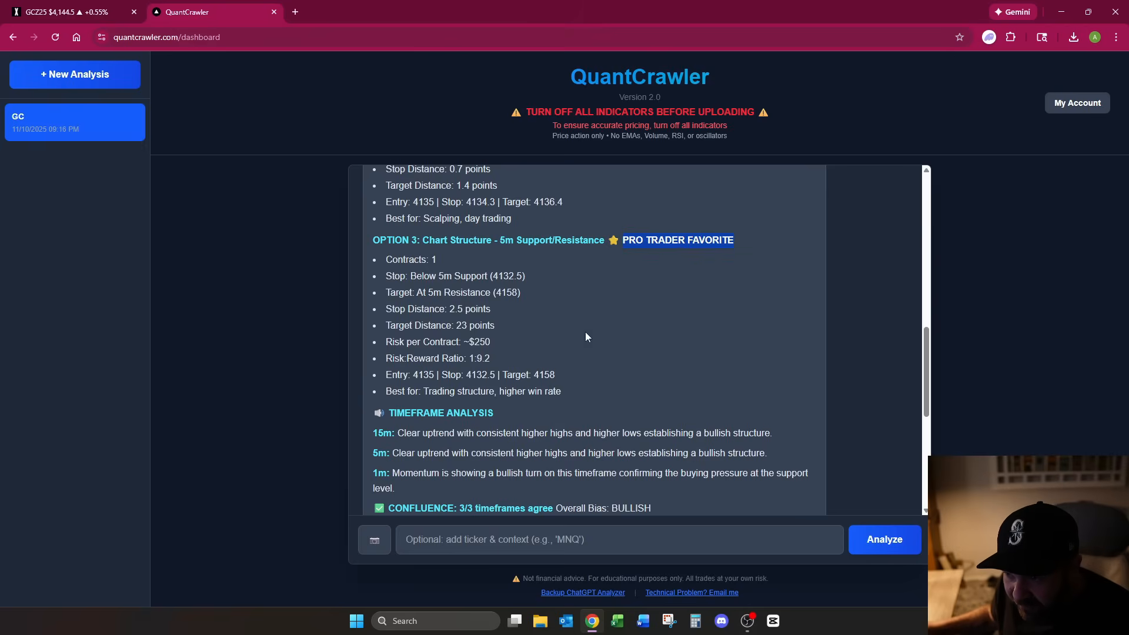
pyautogui.moveTo(524, 338)
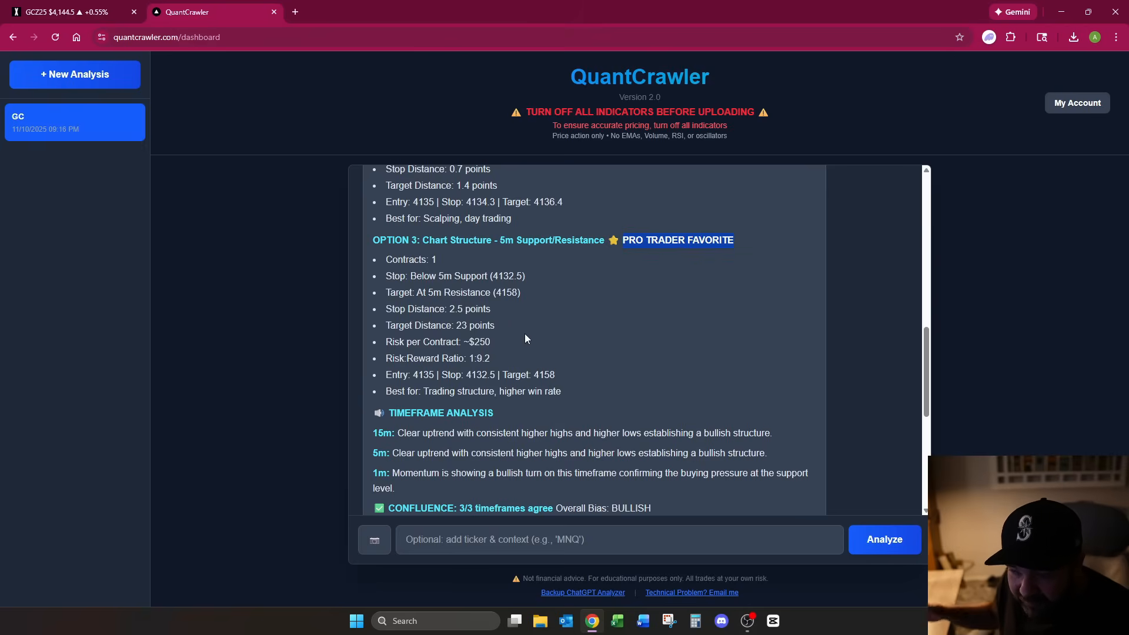
pyautogui.moveTo(528, 295)
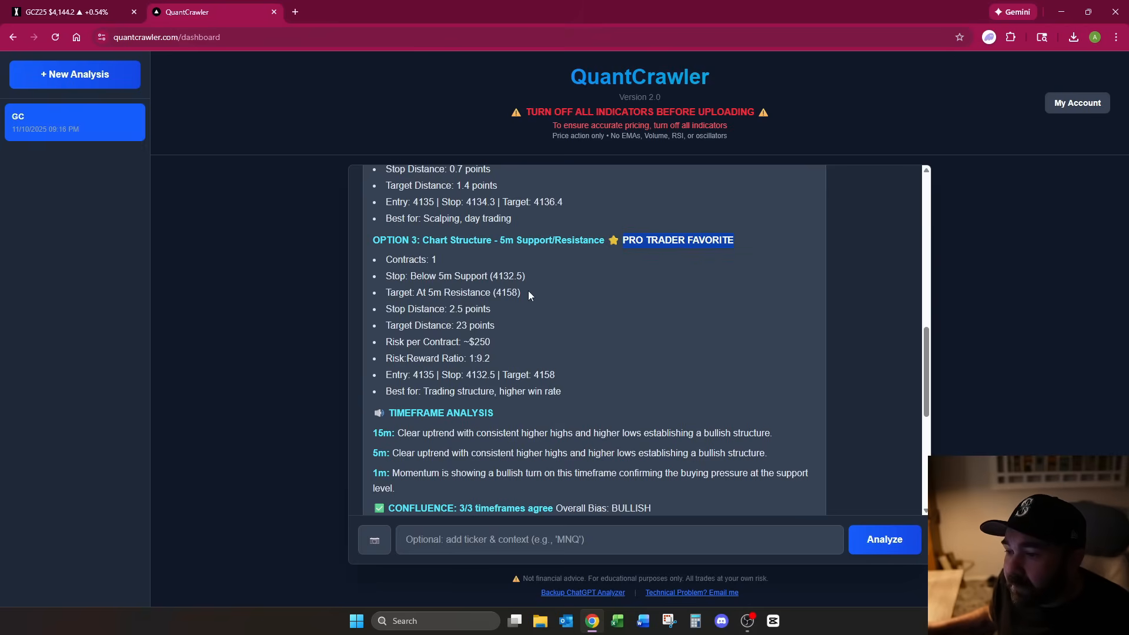
pyautogui.scroll(-3)
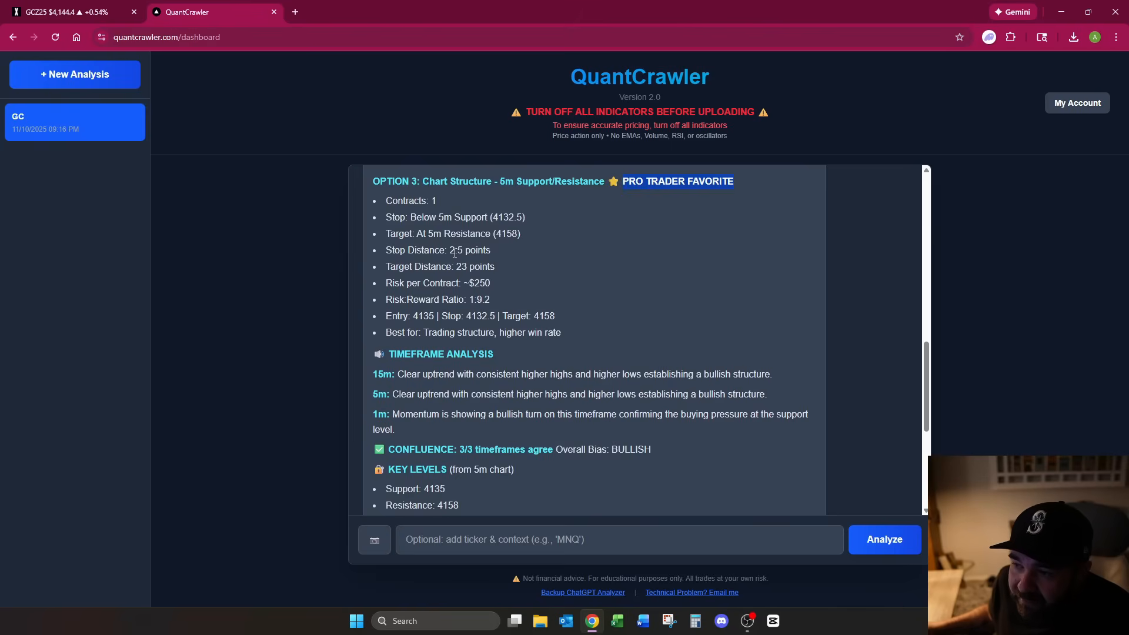
pyautogui.moveTo(529, 359)
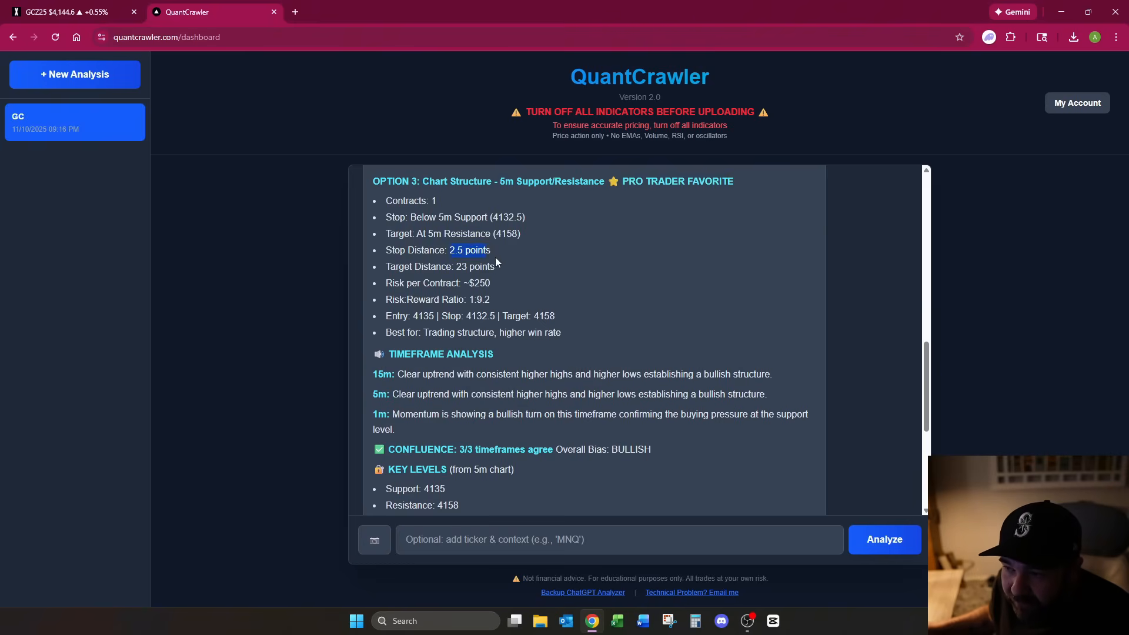
pyautogui.moveTo(163, 53)
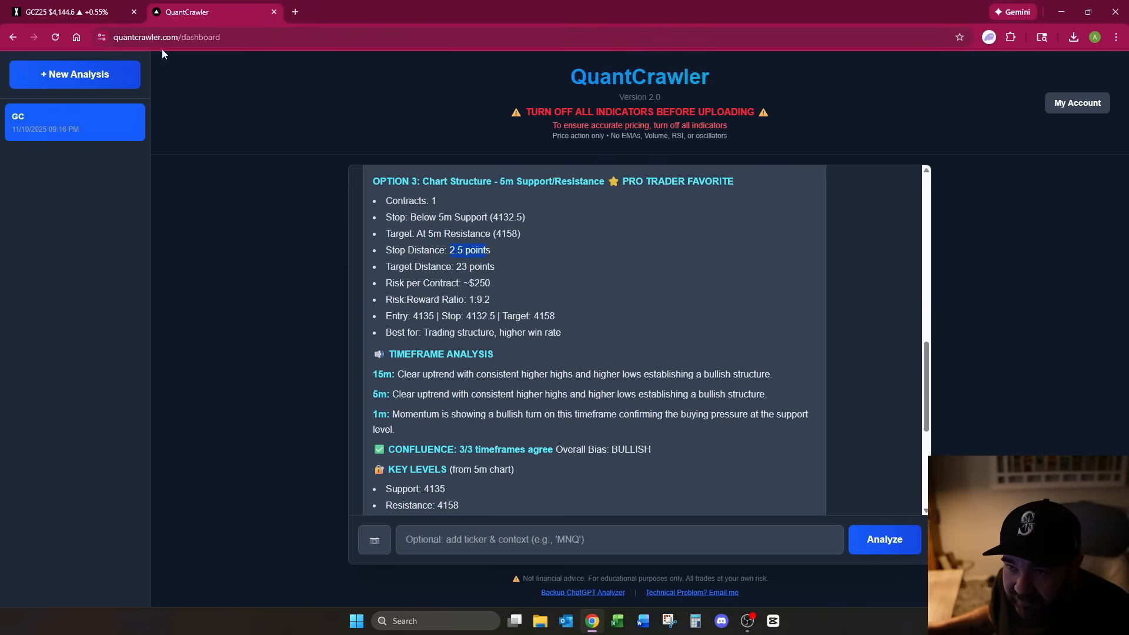
pyautogui.click(69, 12)
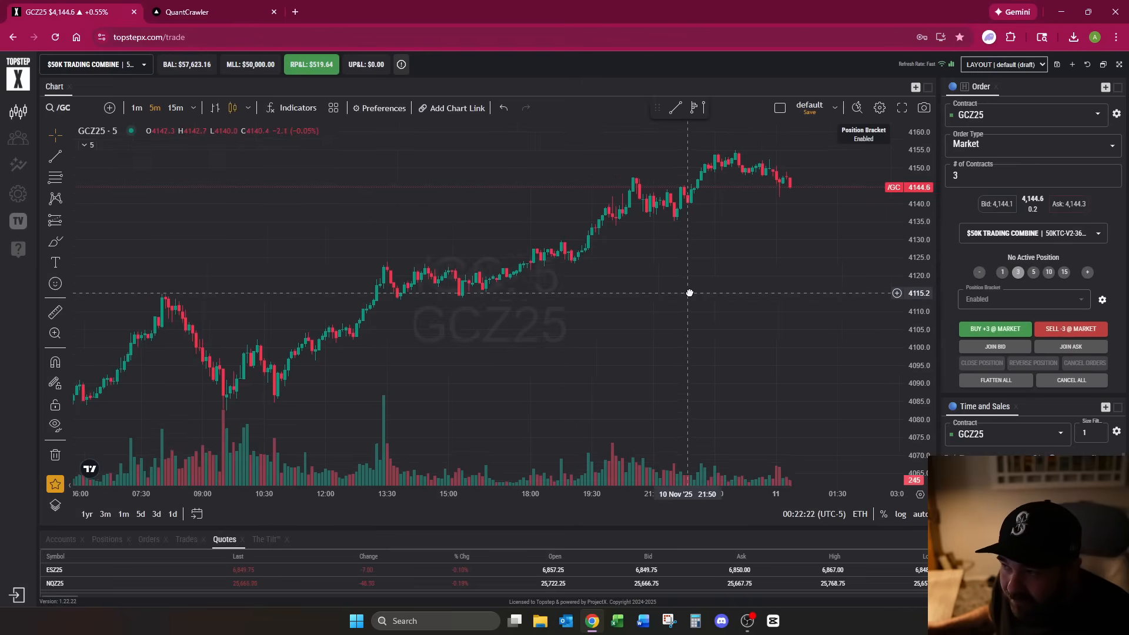
pyautogui.click(210, 11)
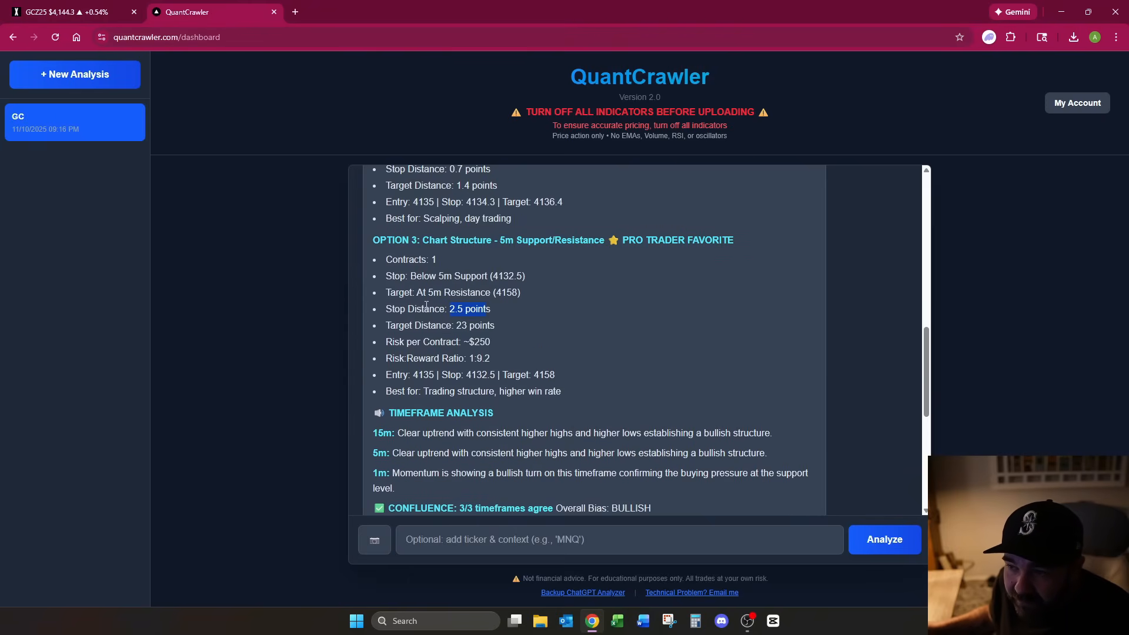
pyautogui.moveTo(463, 291)
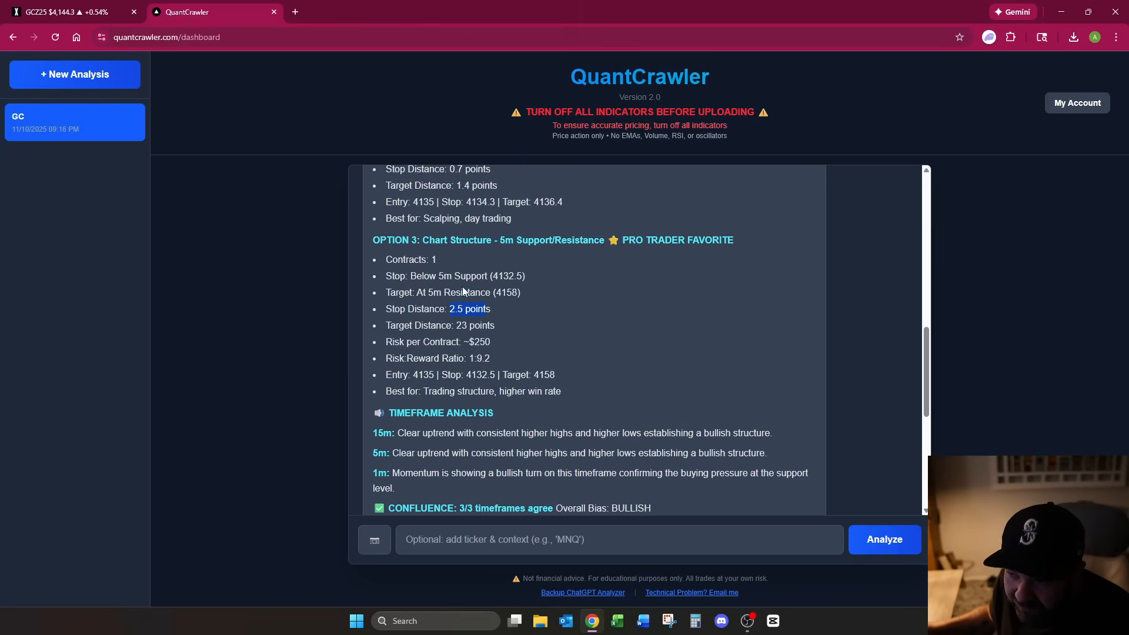
pyautogui.scroll(-3)
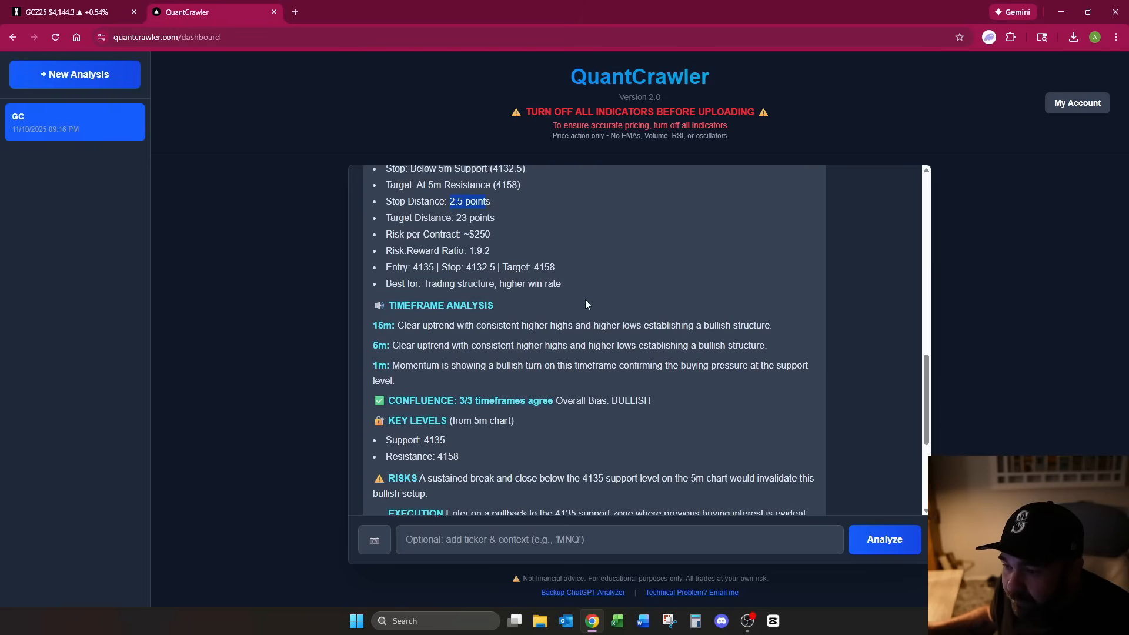
pyautogui.scroll(-3)
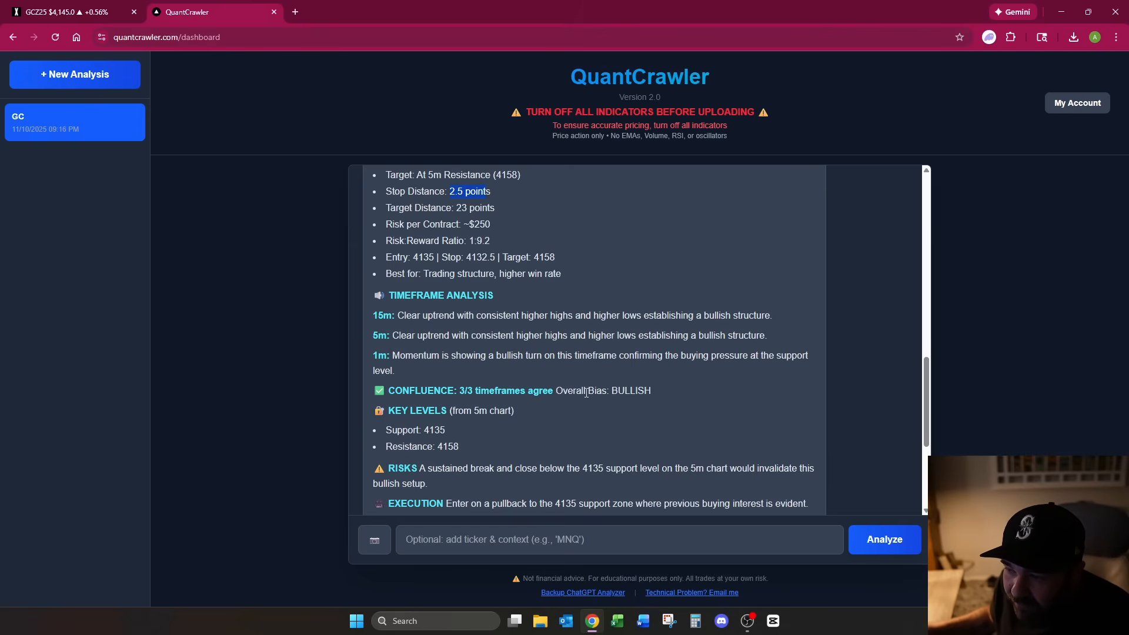
pyautogui.scroll(-3)
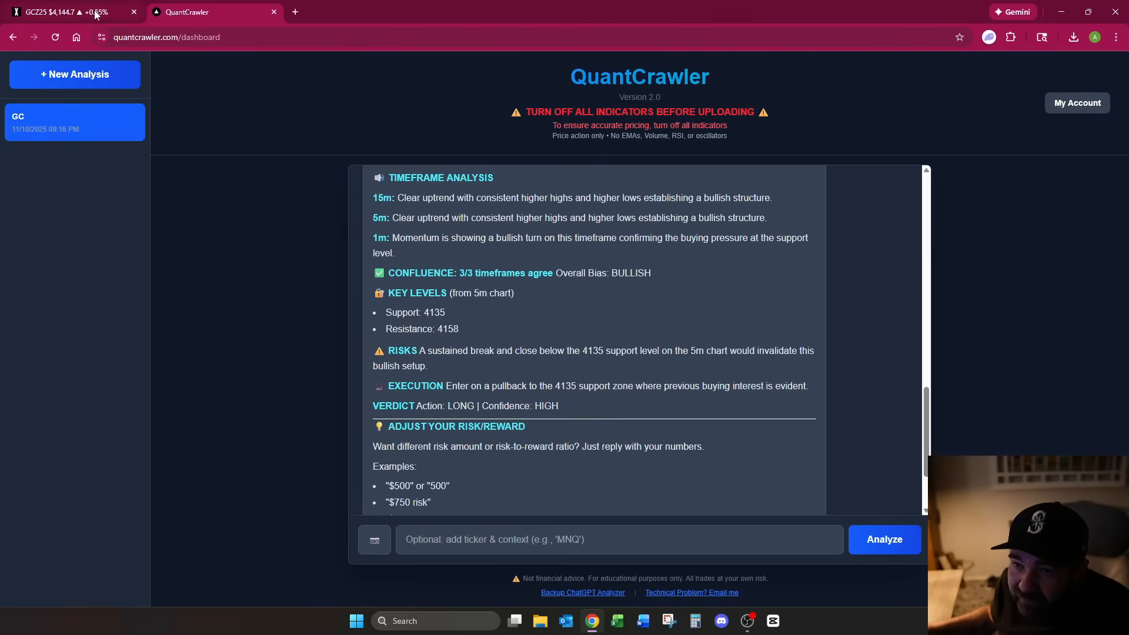
pyautogui.click(65, 12)
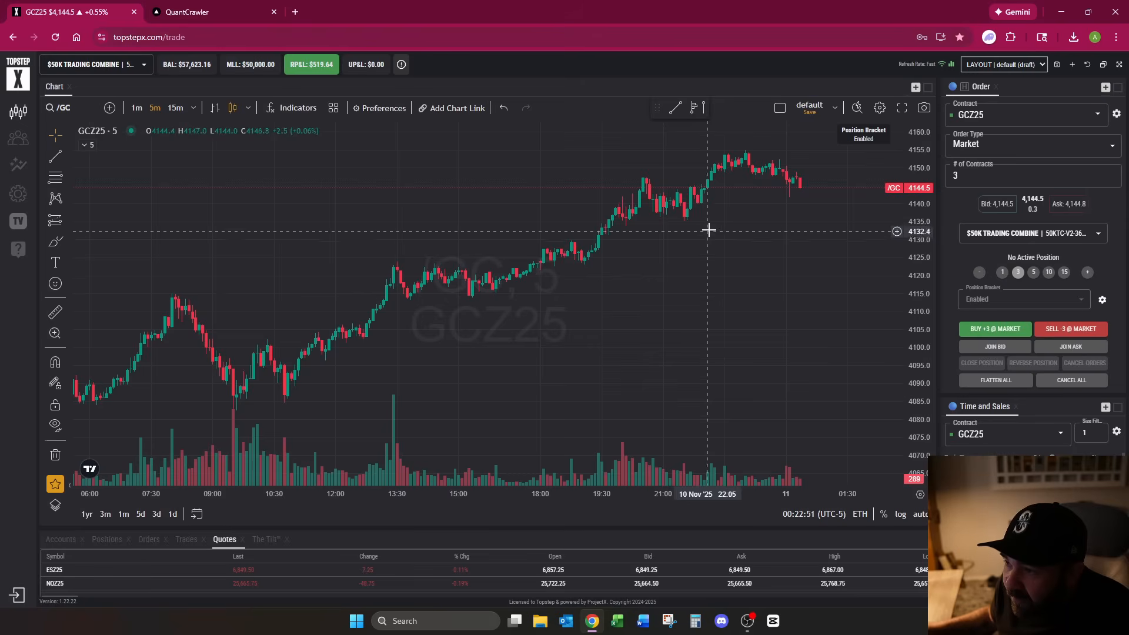
pyautogui.moveTo(686, 223)
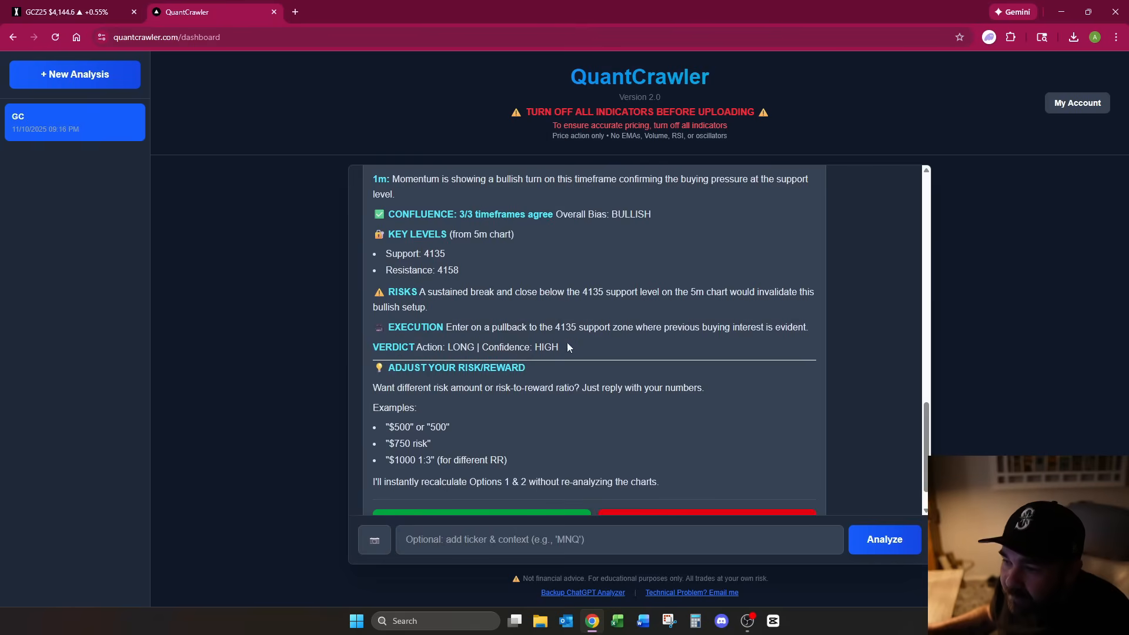
# Highlight the pullback-to-4135 entry advice and send the 'I am risking $500' recalculation request
pyautogui.moveTo(446, 327); pyautogui.dragTo(576, 327)
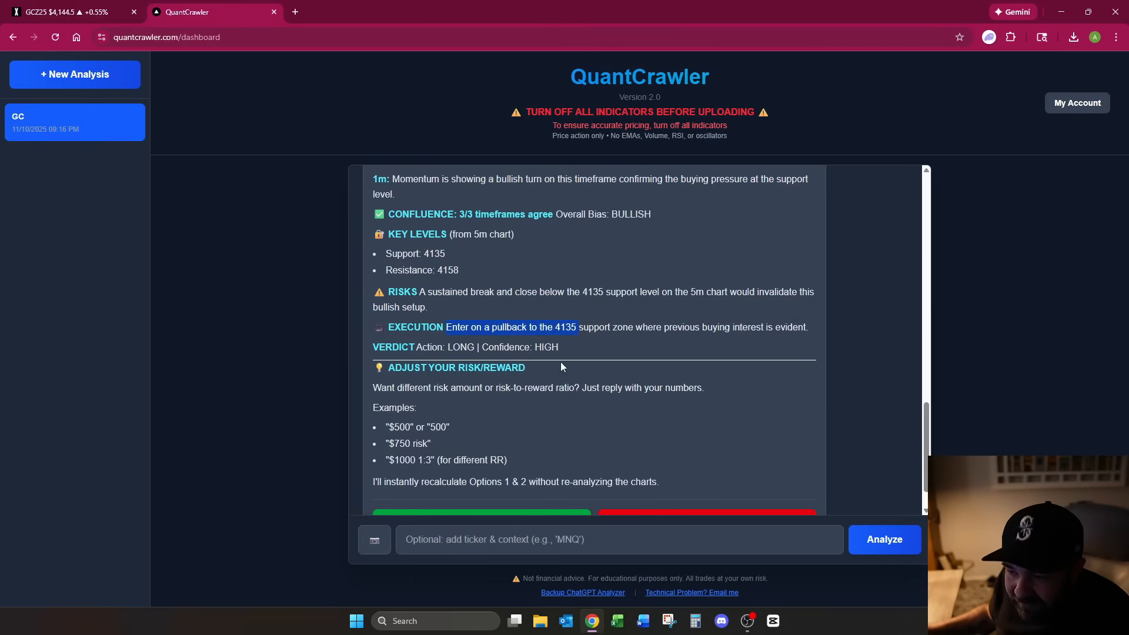
pyautogui.scroll(-3)
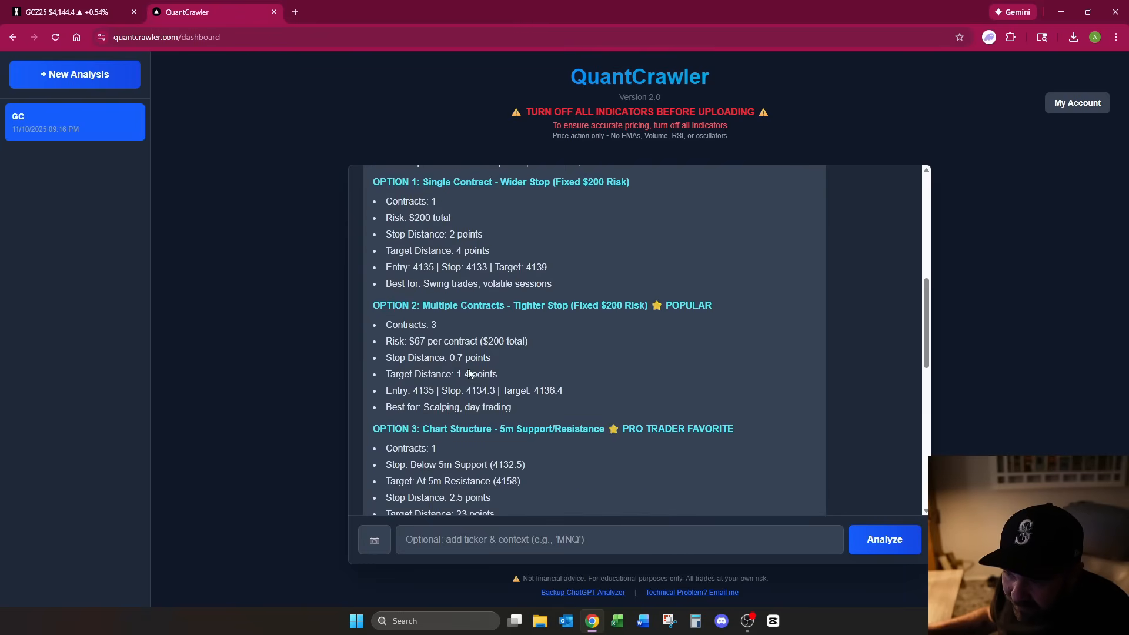
pyautogui.scroll(-3)
pyautogui.write('I am risking')
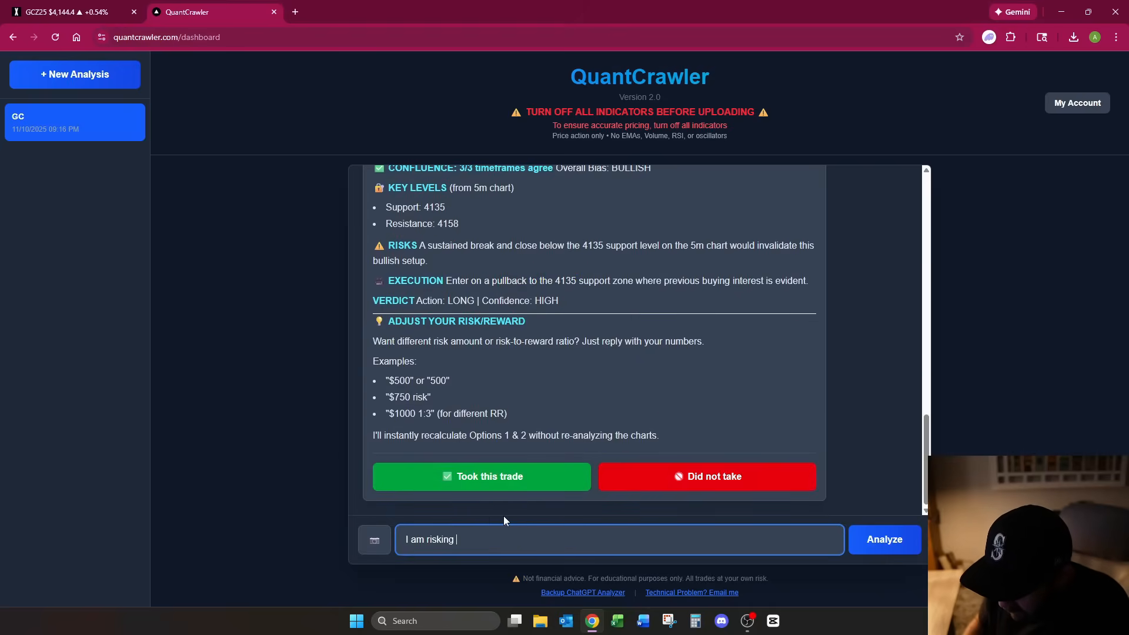
pyautogui.click(884, 540)
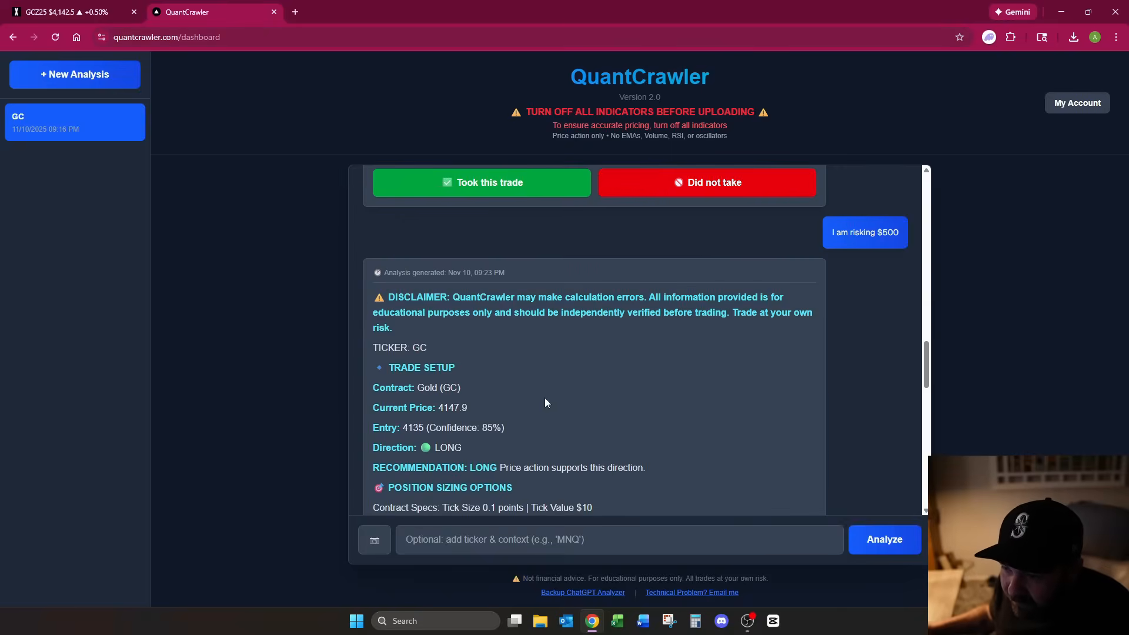
pyautogui.scroll(-3)
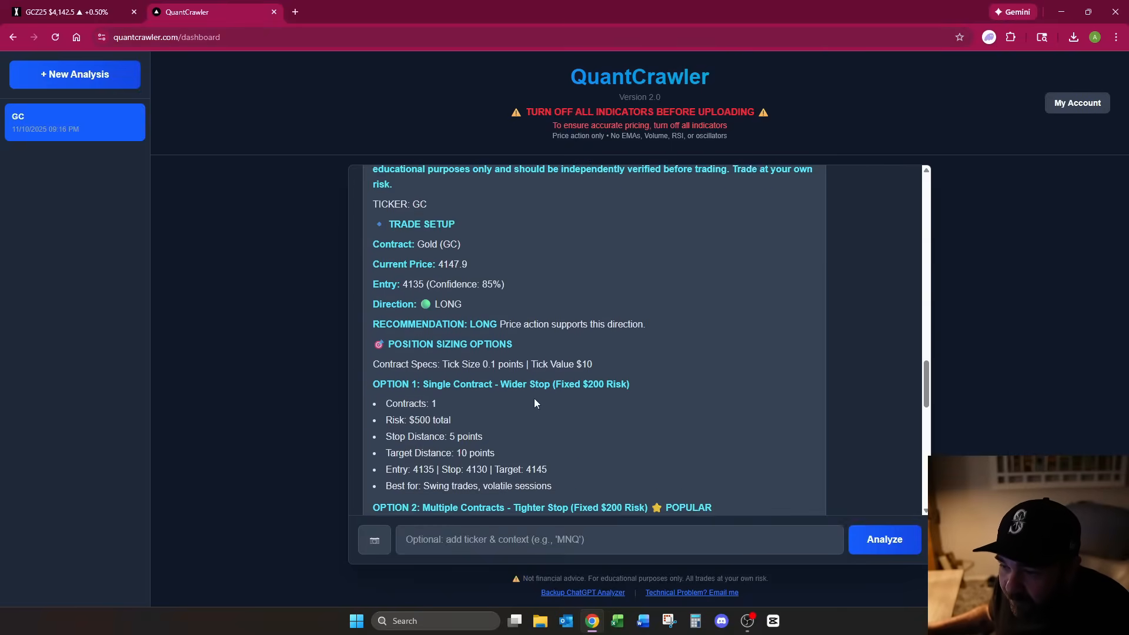
pyautogui.scroll(-3)
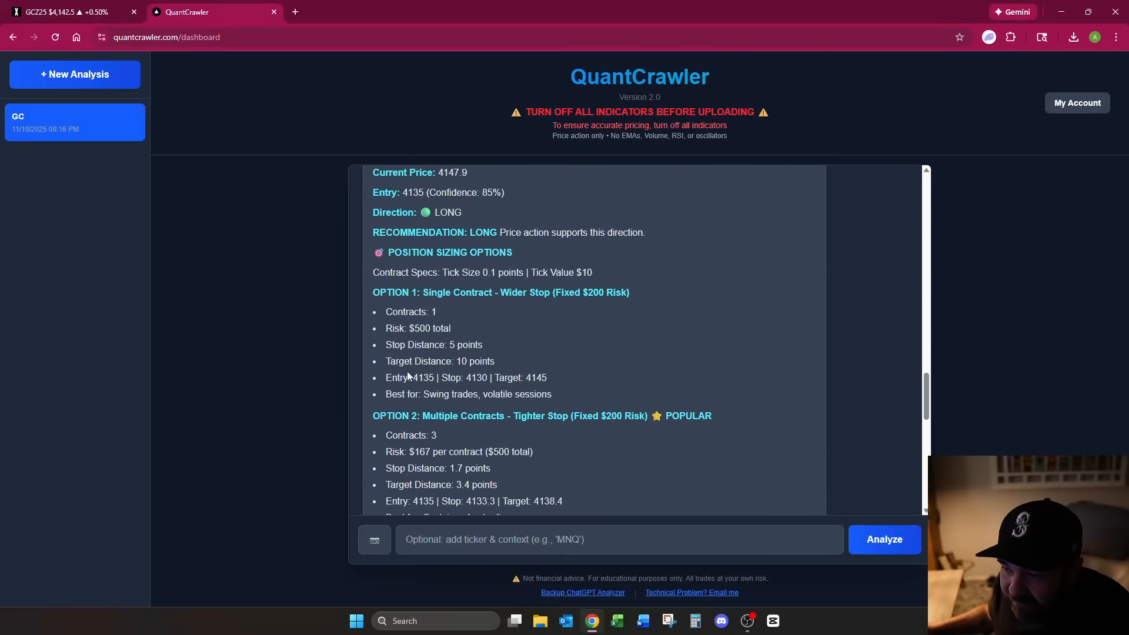
pyautogui.scroll(-3)
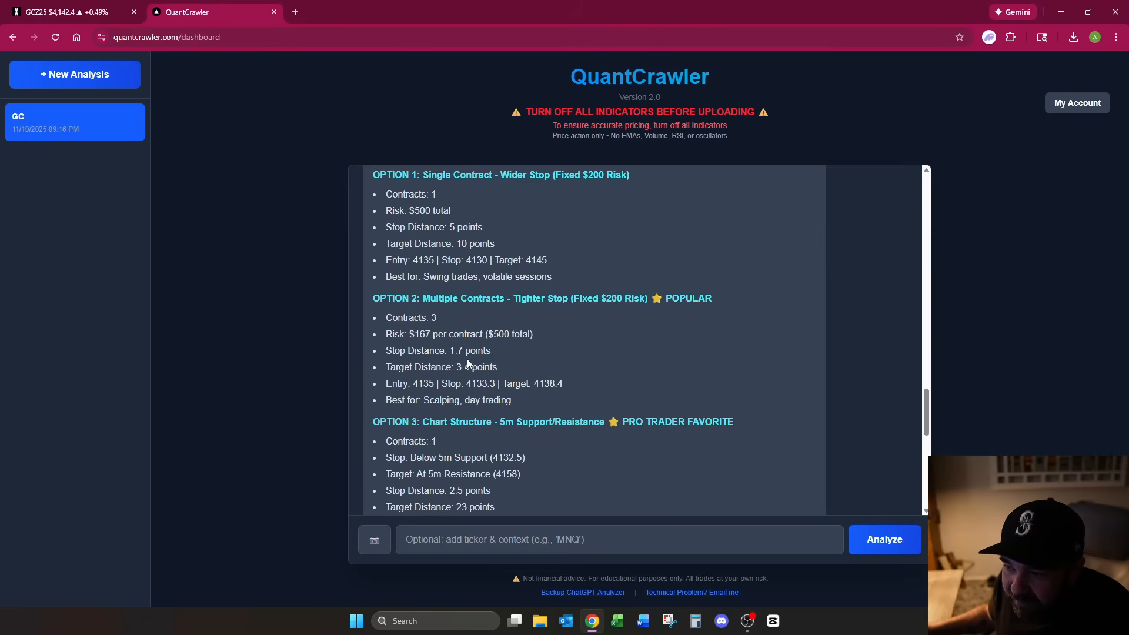
pyautogui.moveTo(483, 380)
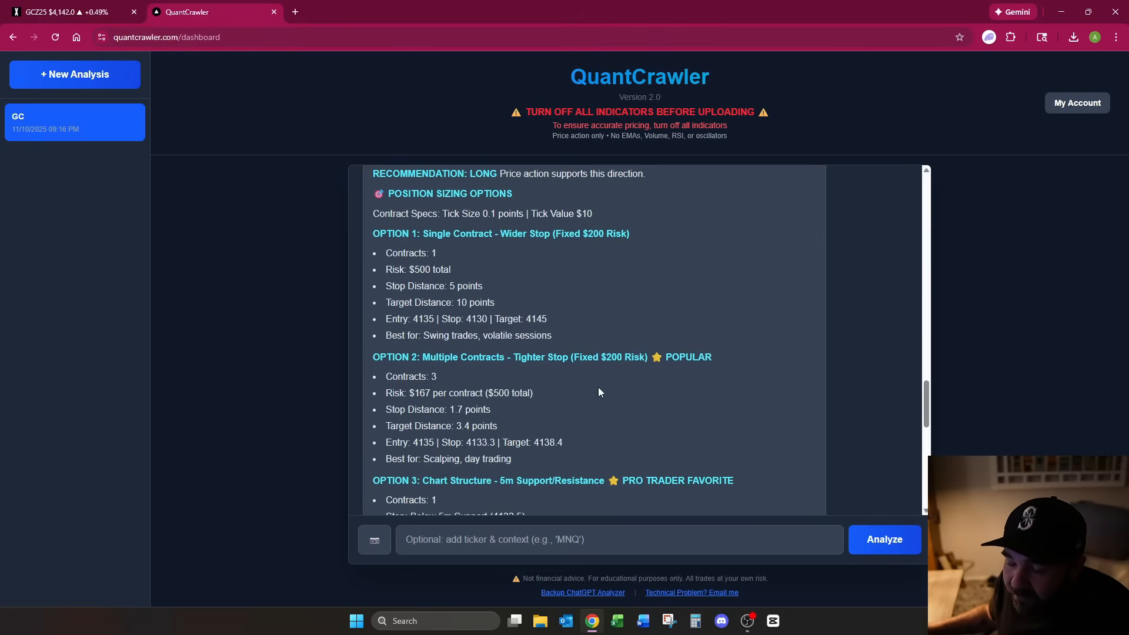
pyautogui.scroll(-3)
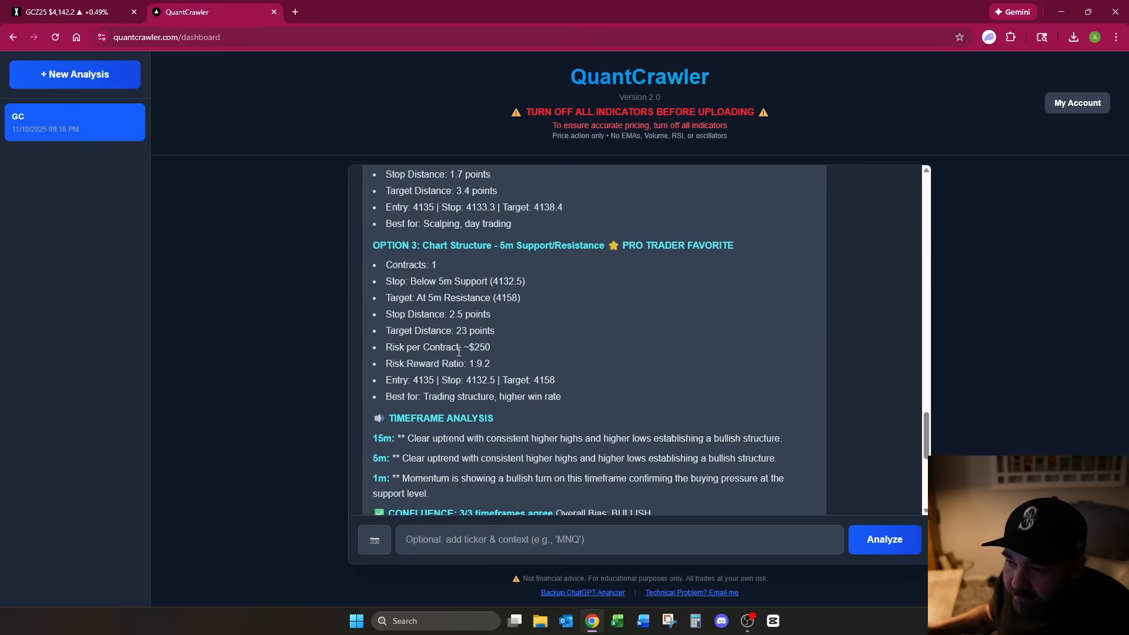
pyautogui.doubleClick(477, 347)
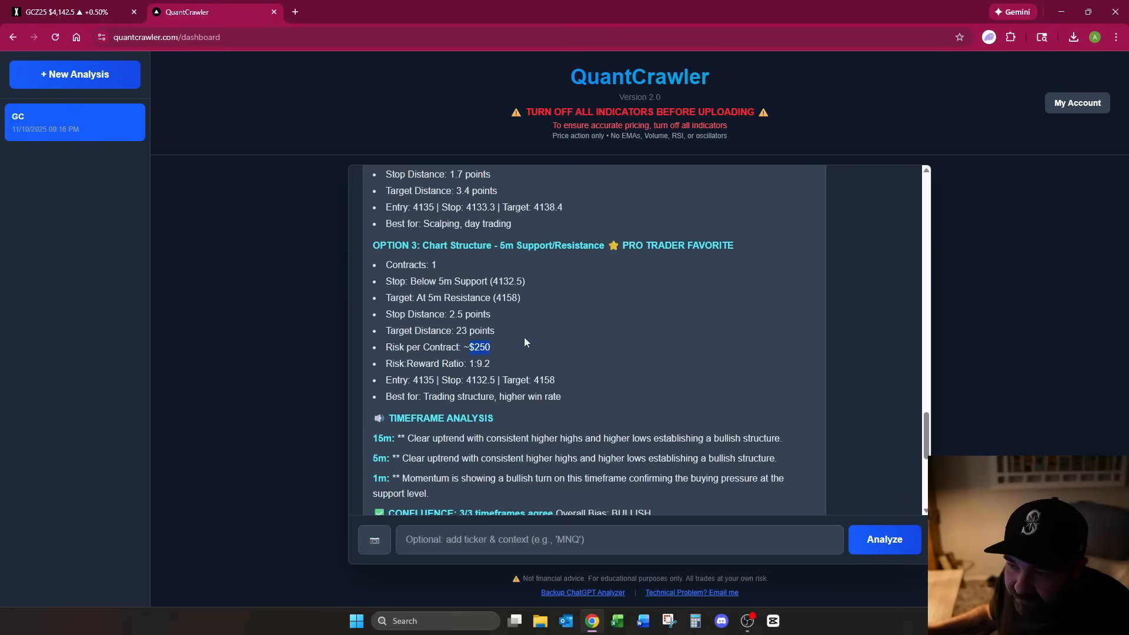
pyautogui.scroll(-3)
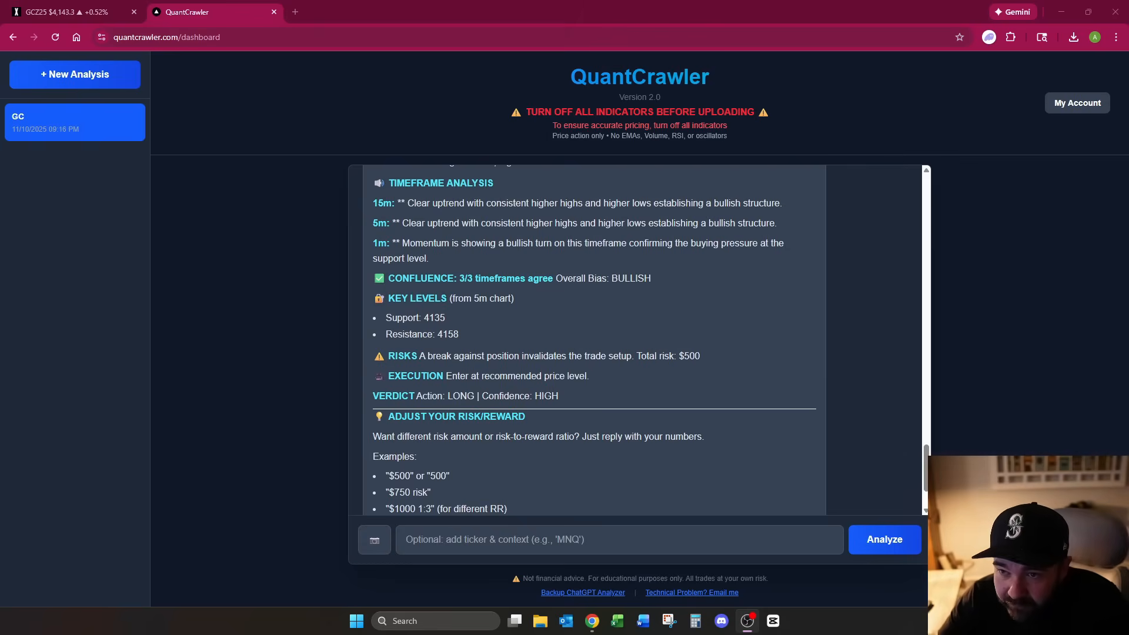